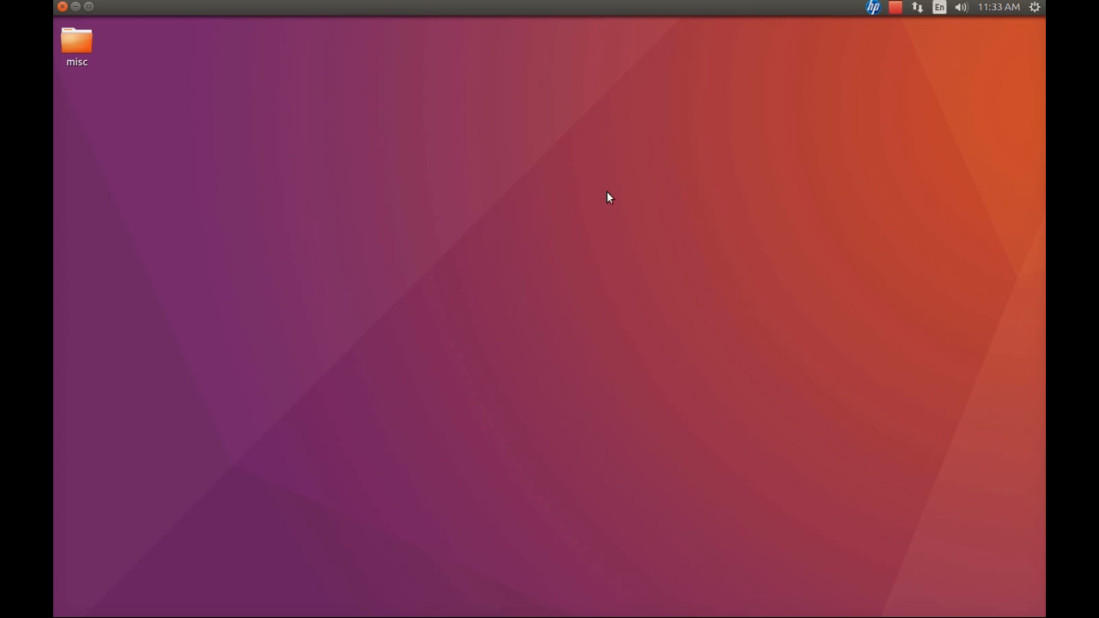
mouse_move(598, 188)
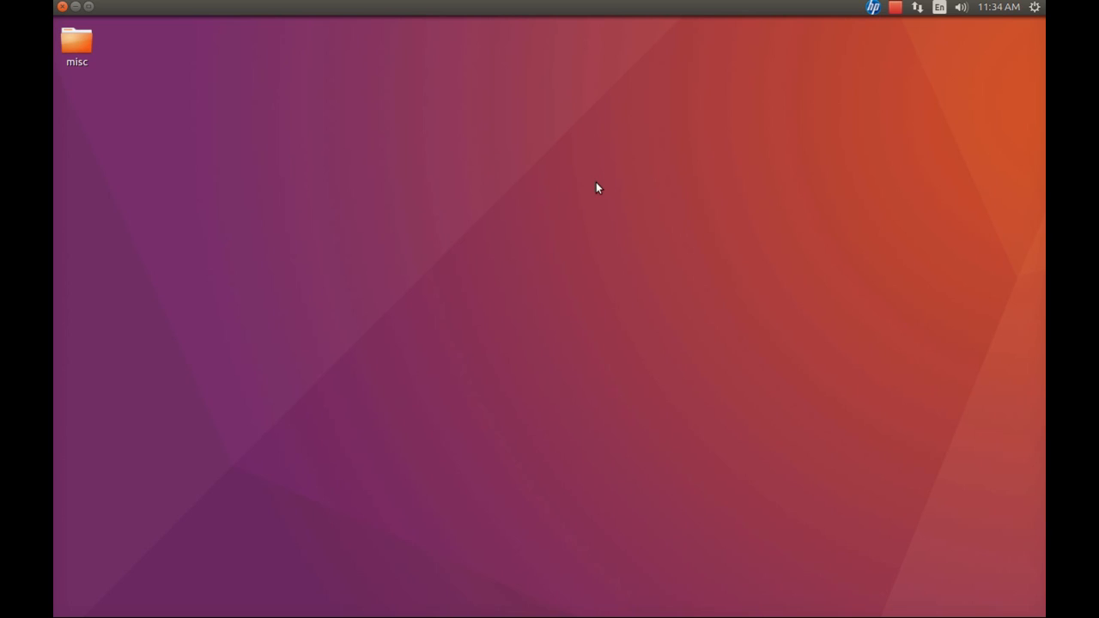
mouse_move(557, 113)
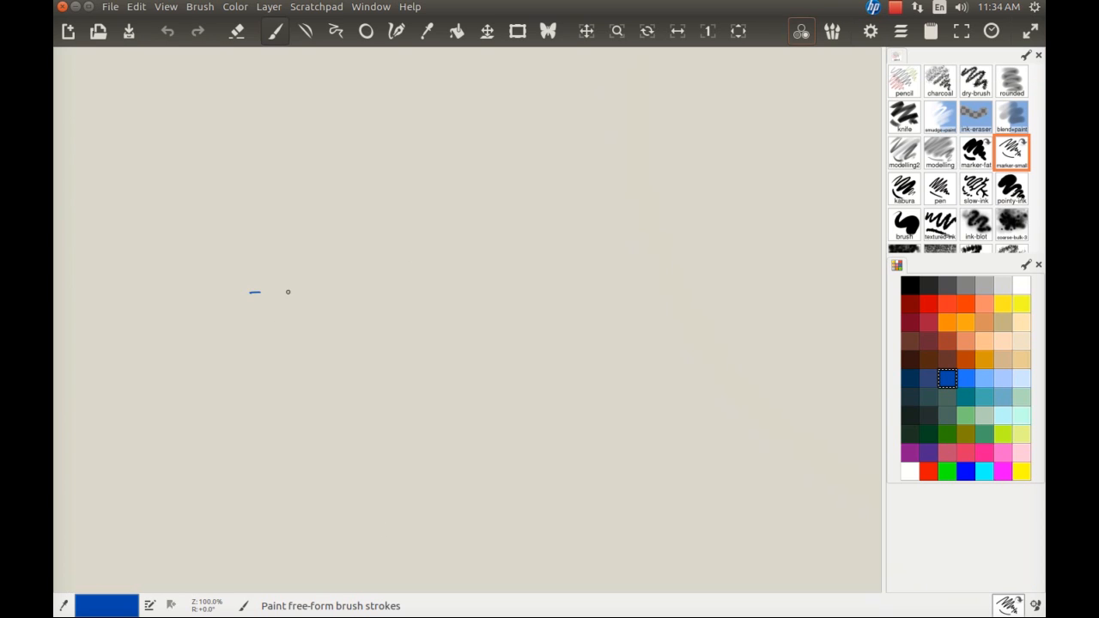
Draw the voltage source symbol with its leads and label it Vs
left_click_drag(254, 292, 299, 306)
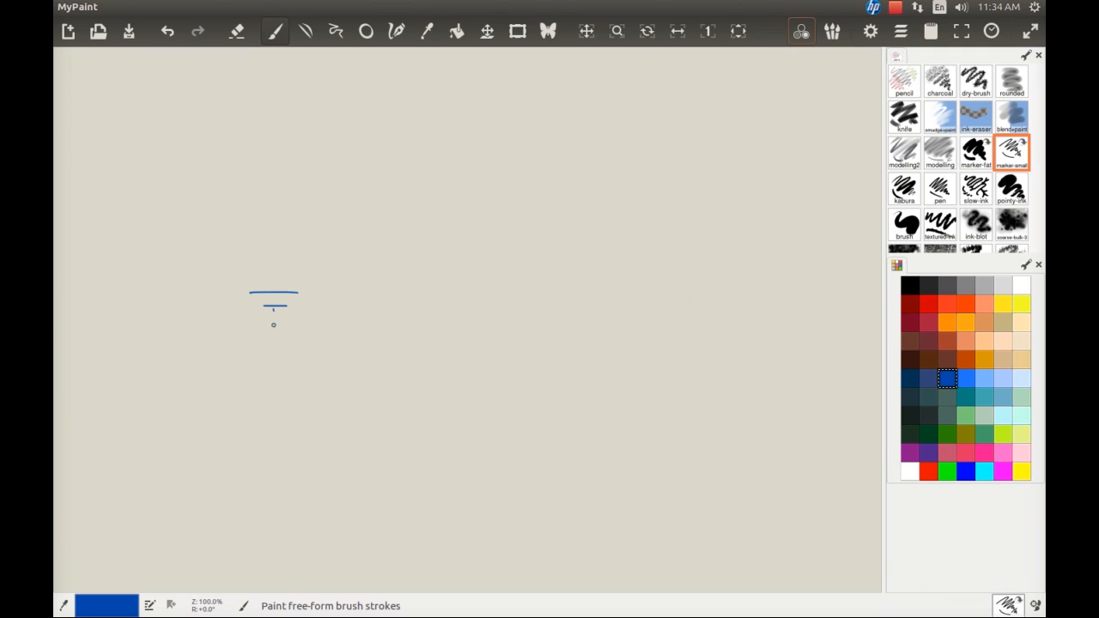
left_click_drag(274, 310, 273, 364)
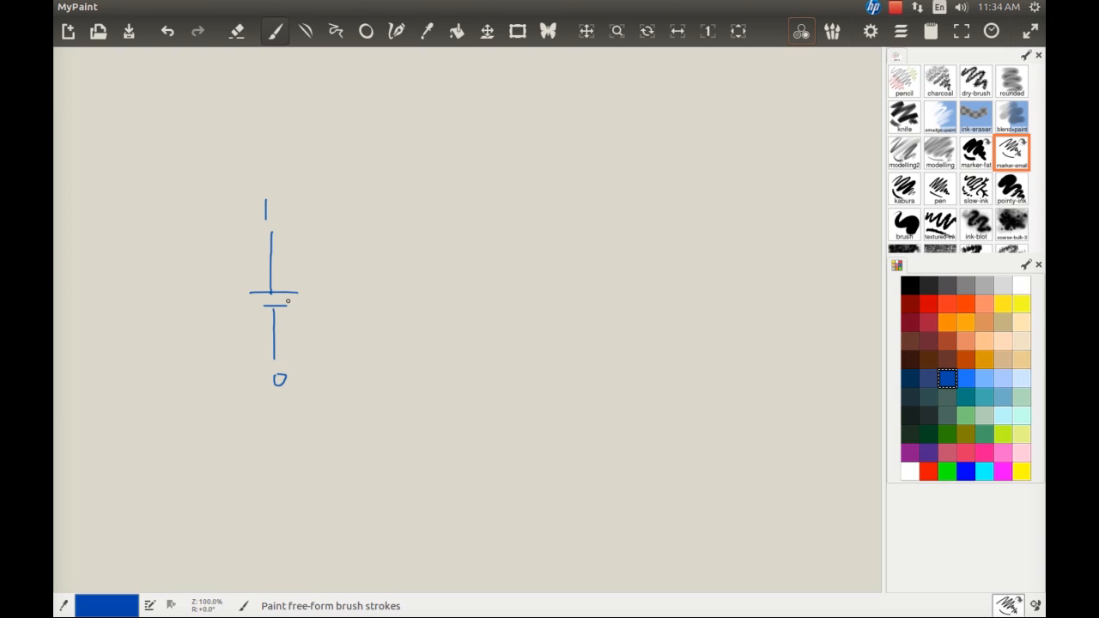
left_click_drag(209, 295, 220, 295)
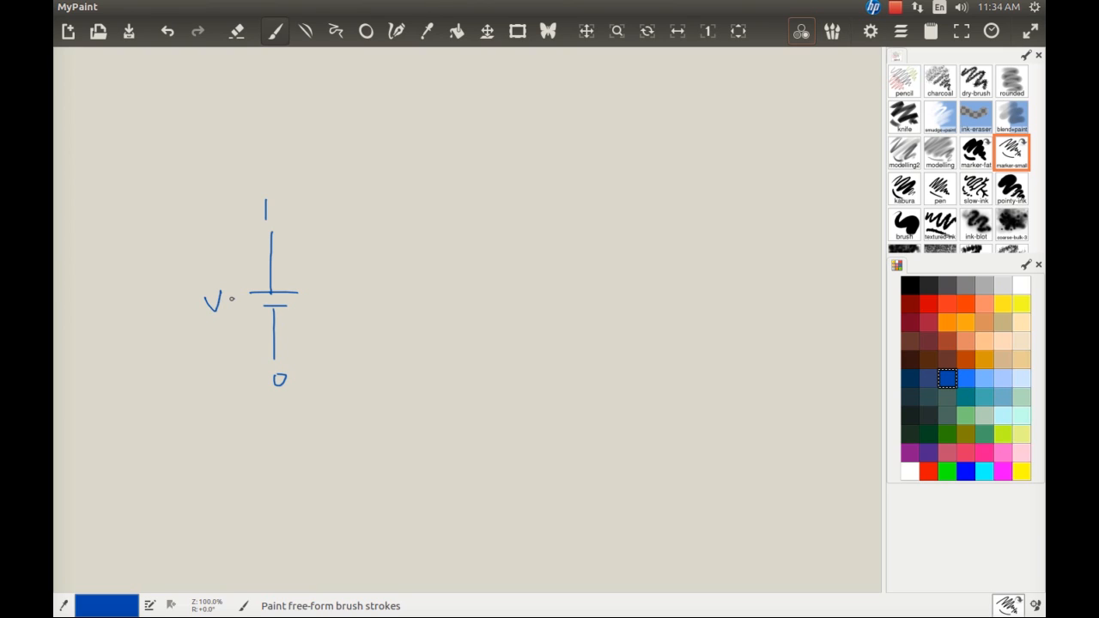
left_click_drag(231, 300, 237, 317)
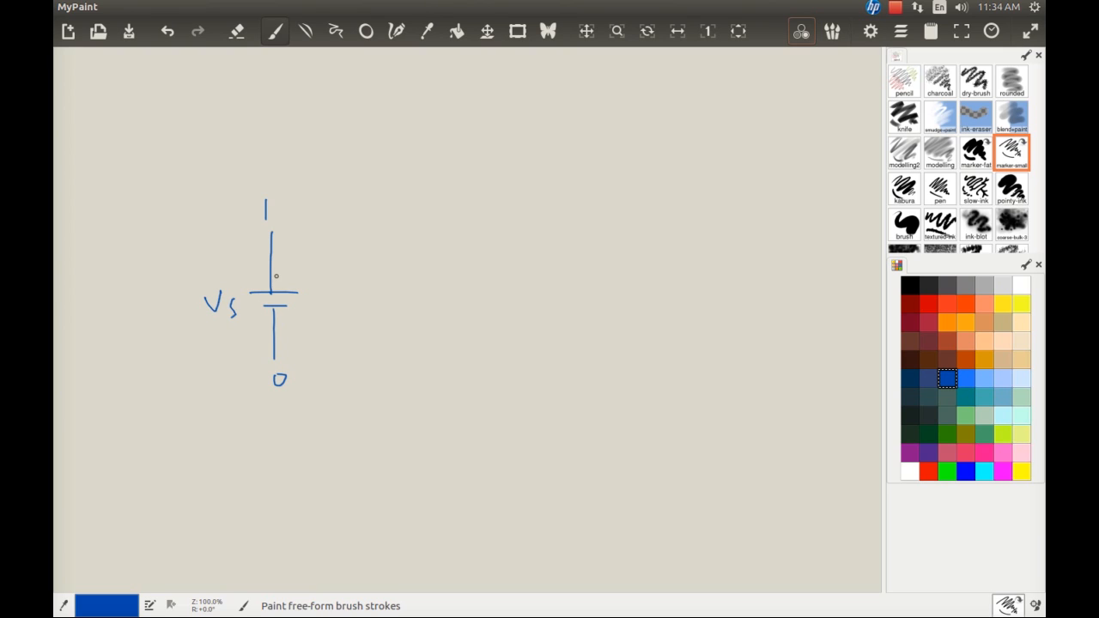
Draw the wires with two zigzag resistors, closing the loop back at node 0
left_click_drag(273, 230, 337, 230)
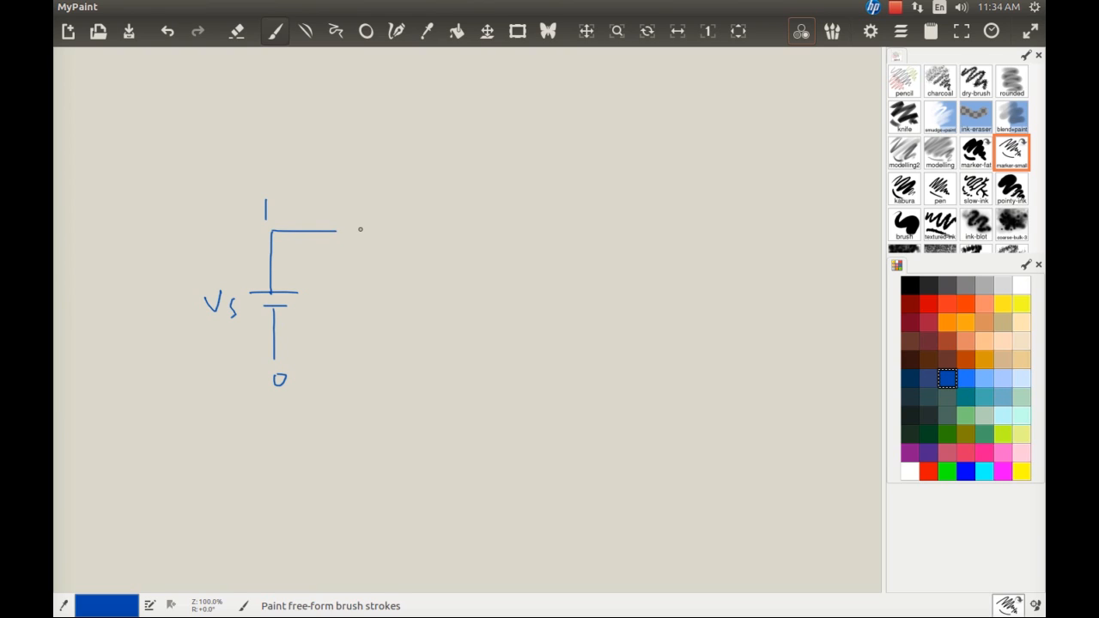
left_click_drag(340, 228, 398, 231)
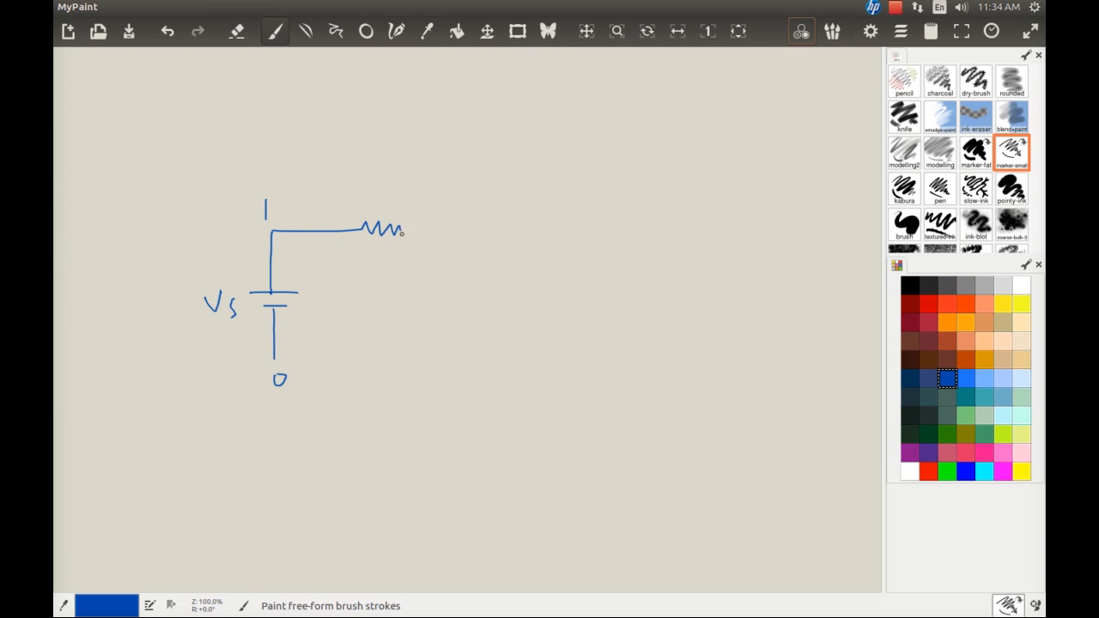
left_click_drag(404, 230, 501, 273)
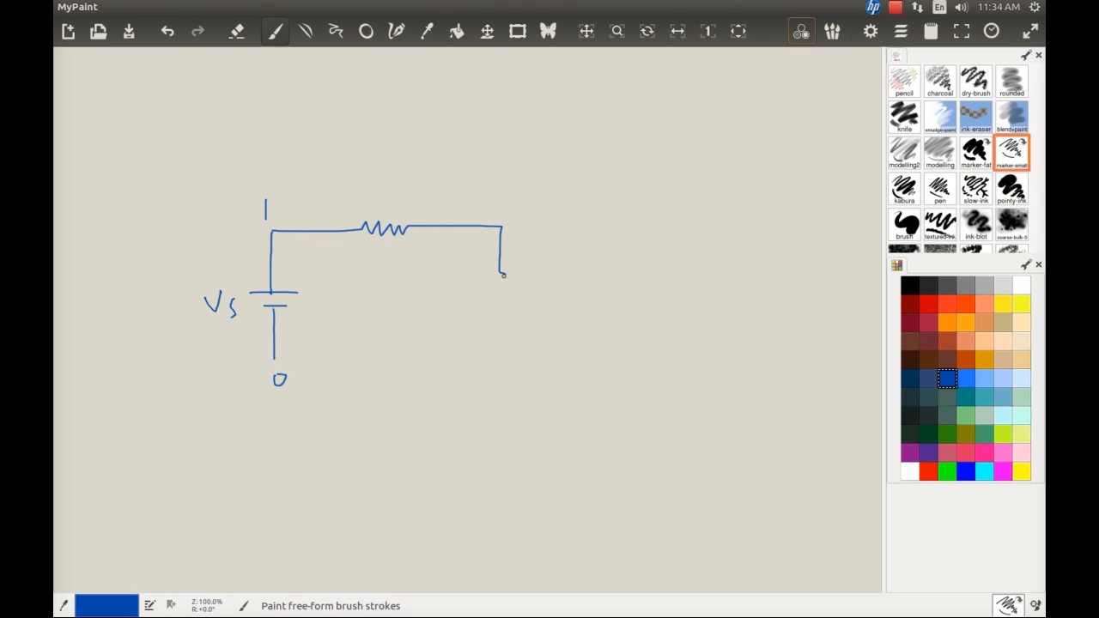
left_click_drag(504, 275, 503, 374)
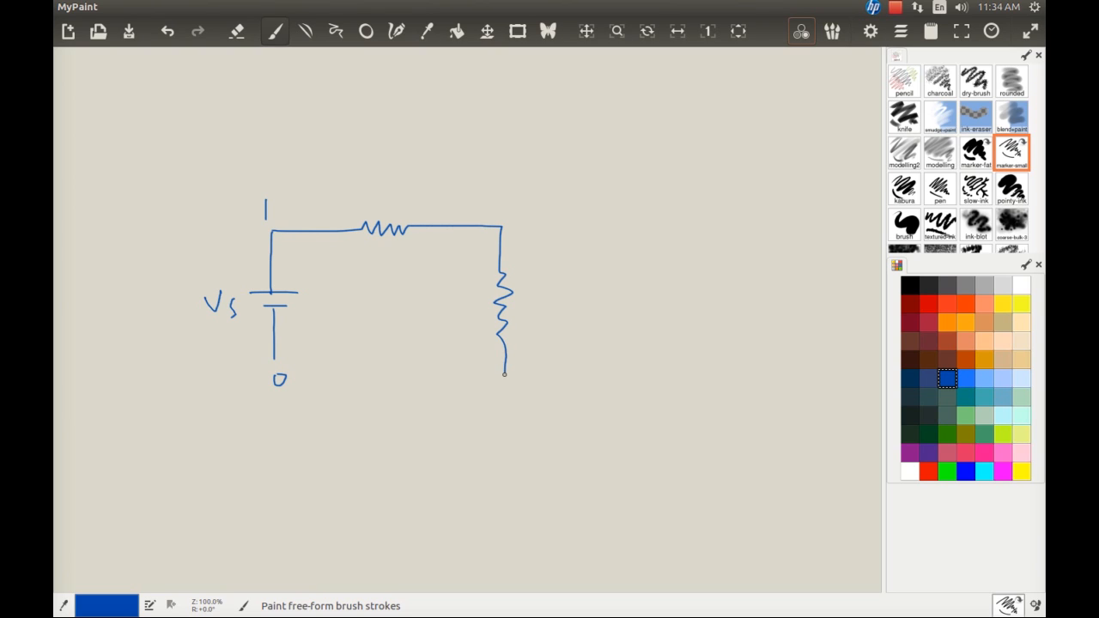
left_click_drag(272, 374, 505, 375)
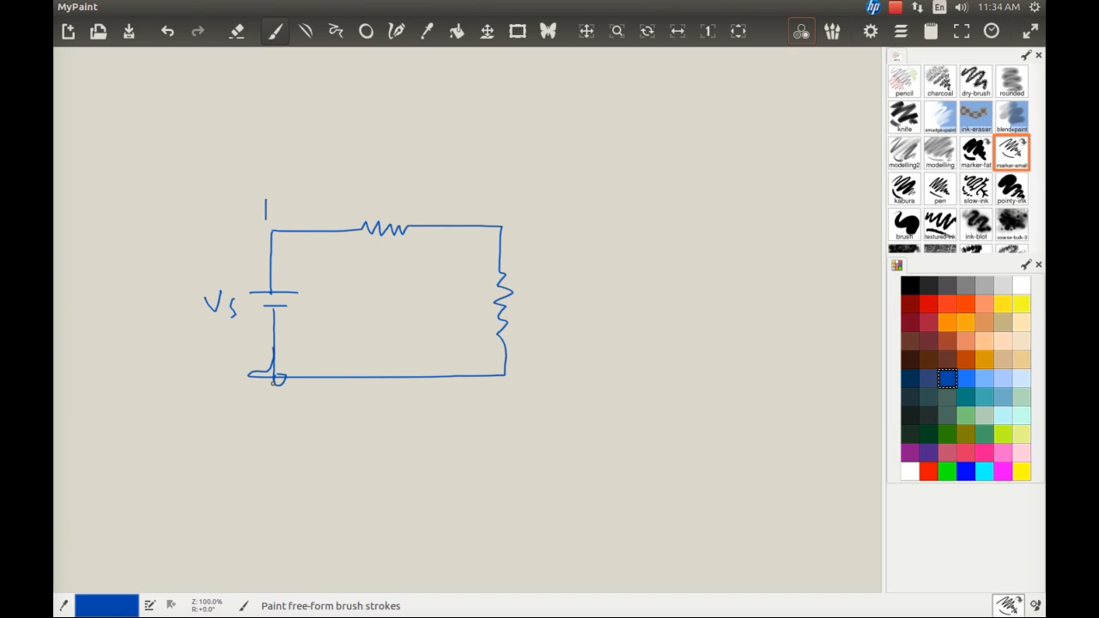
left_click_drag(275, 380, 309, 376)
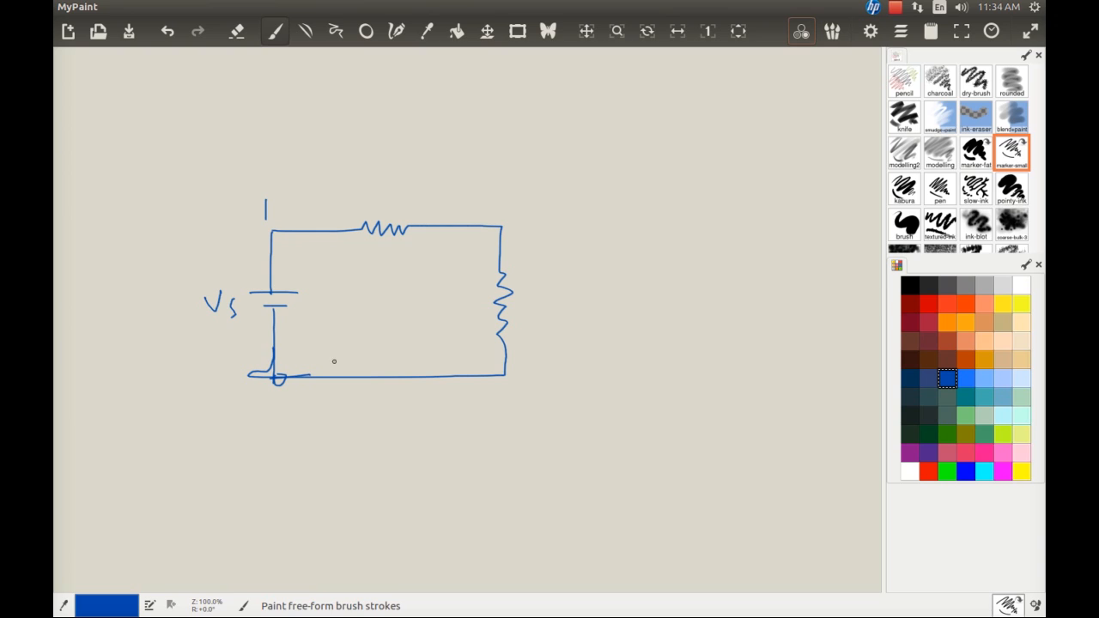
mouse_move(378, 279)
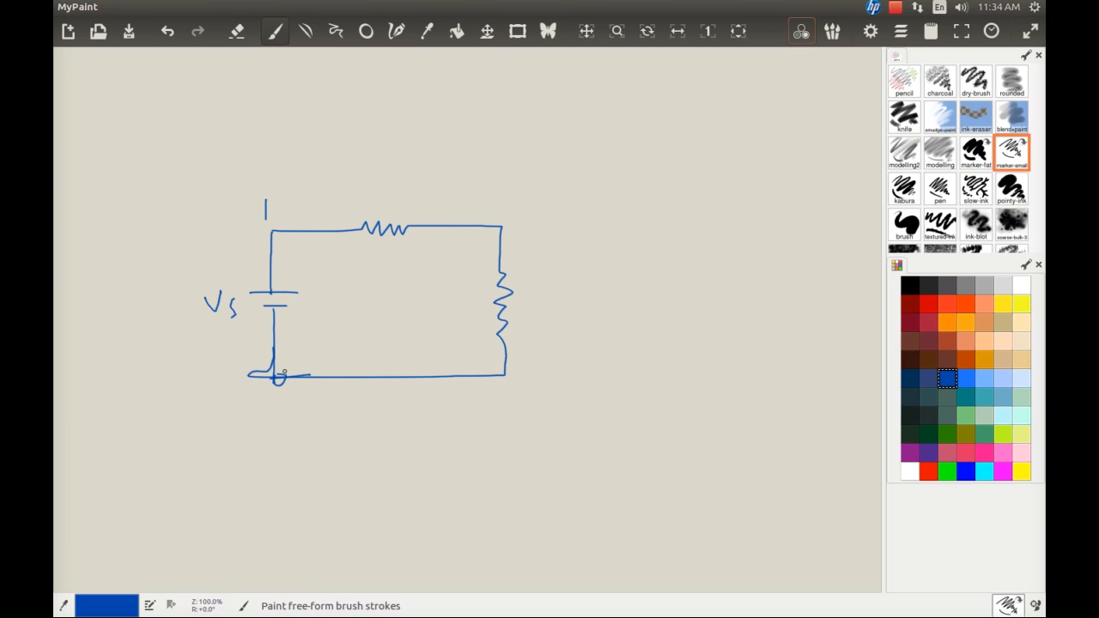
mouse_move(378, 186)
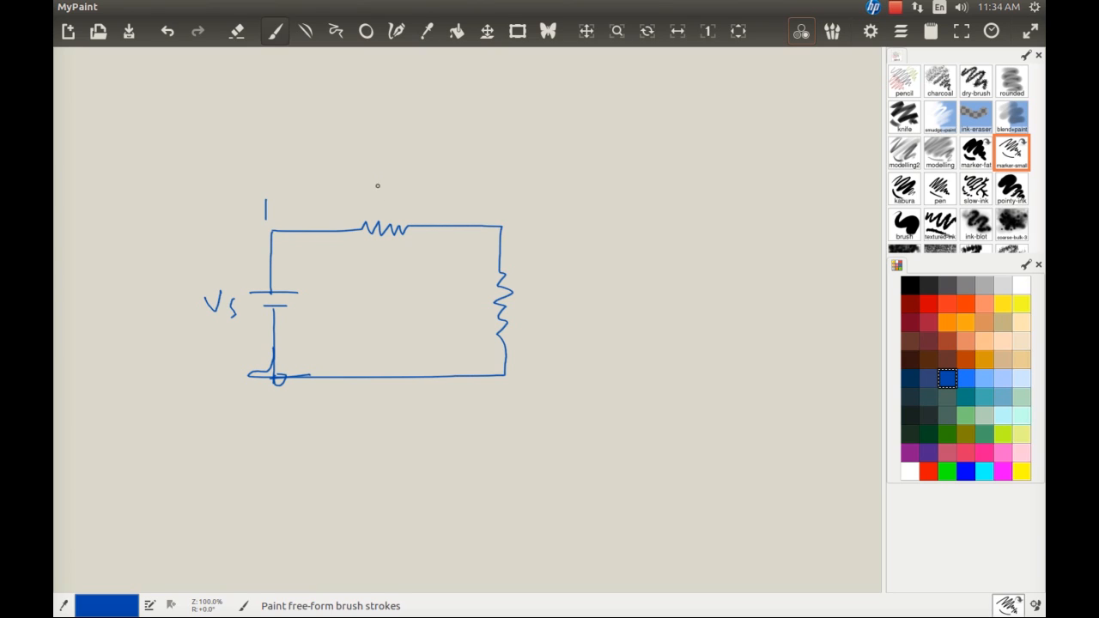
Label the resistors R1 and R2, mark node 2, and add a note beside Vs
left_click_drag(375, 186, 385, 203)
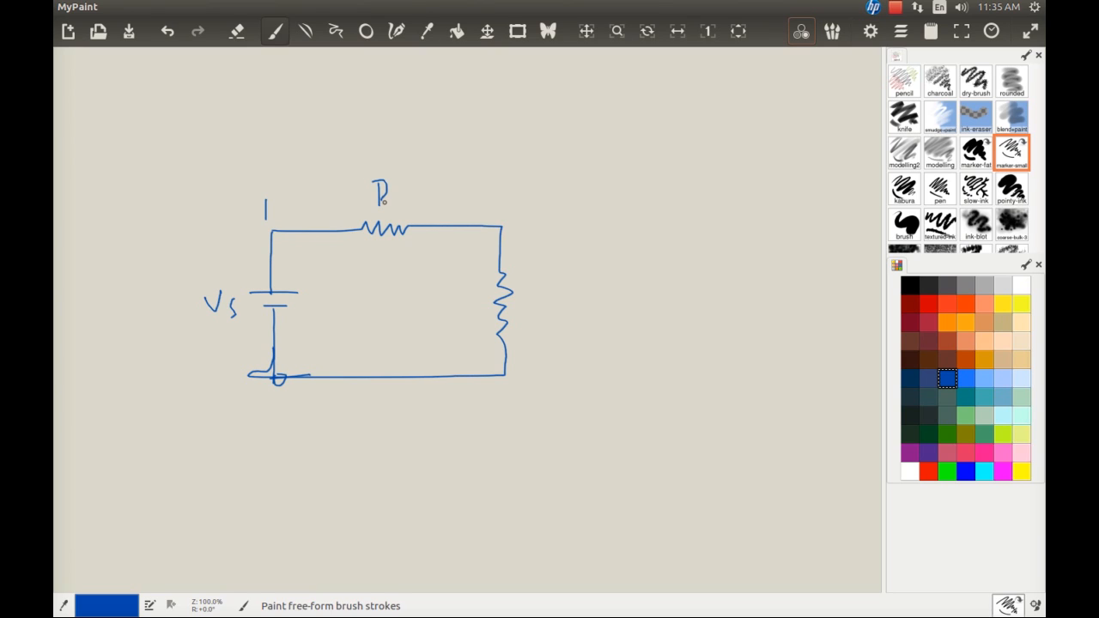
left_click_drag(506, 198, 516, 214)
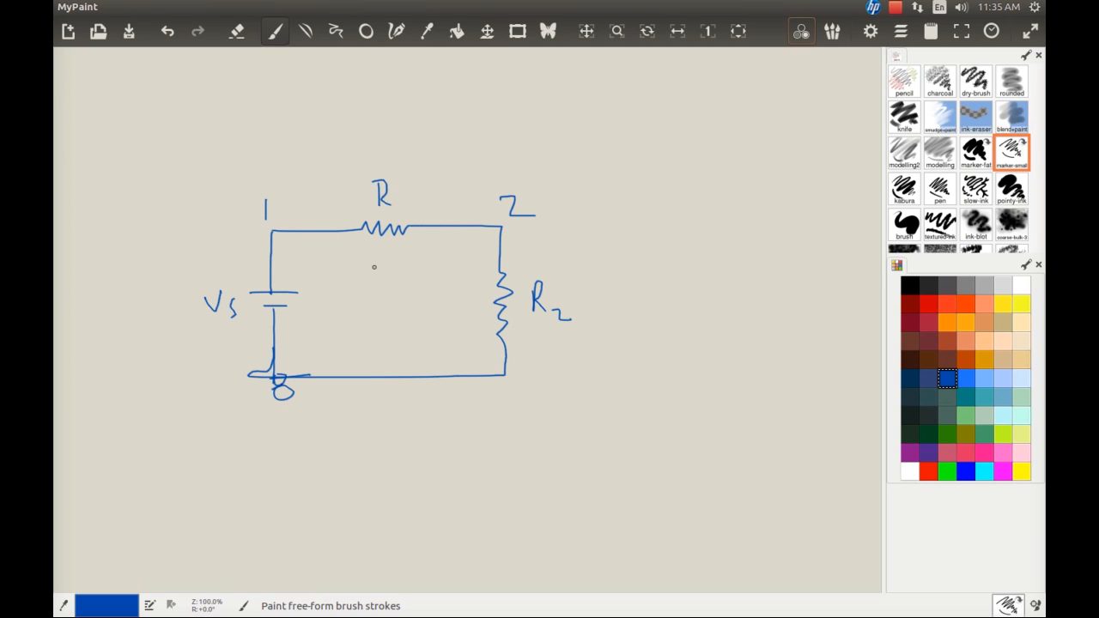
mouse_move(163, 350)
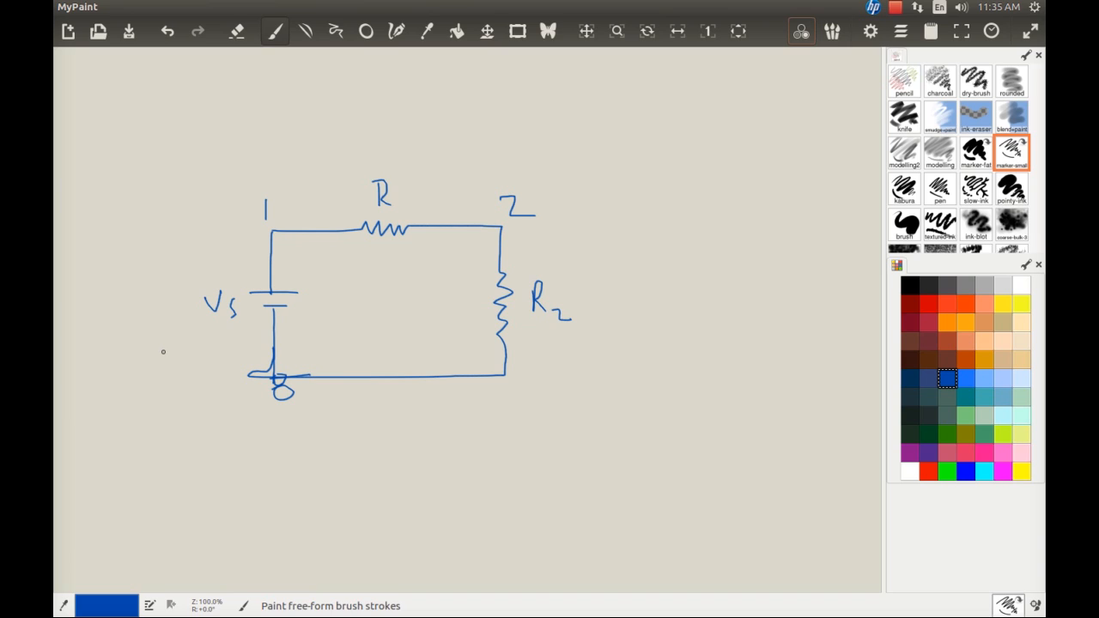
mouse_move(145, 347)
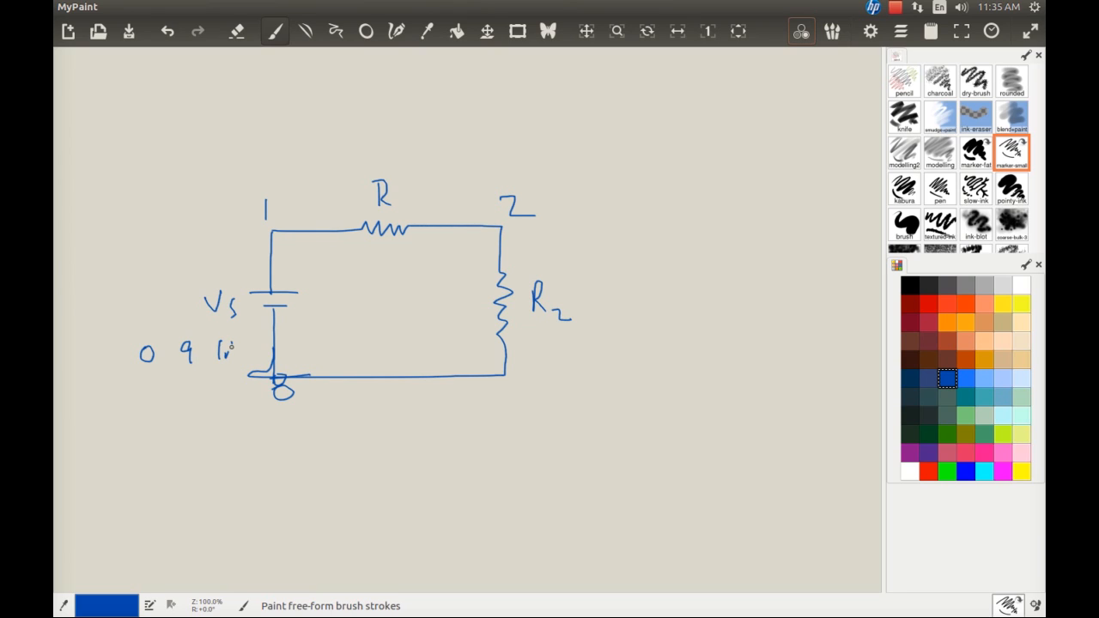
left_click_drag(225, 343, 230, 359)
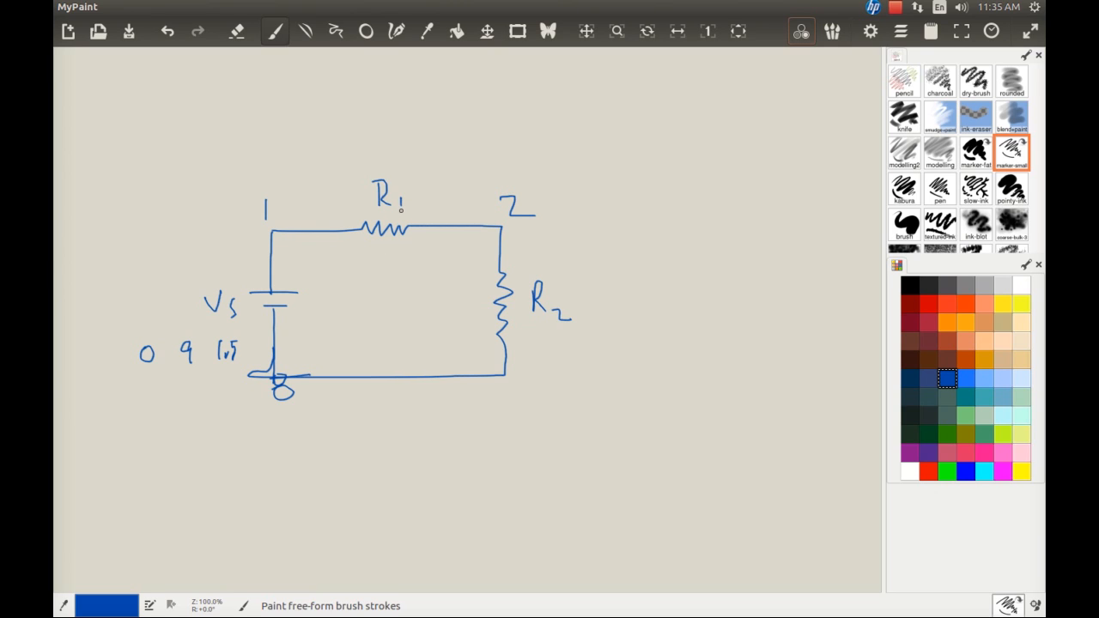
left_click_drag(376, 272, 397, 273)
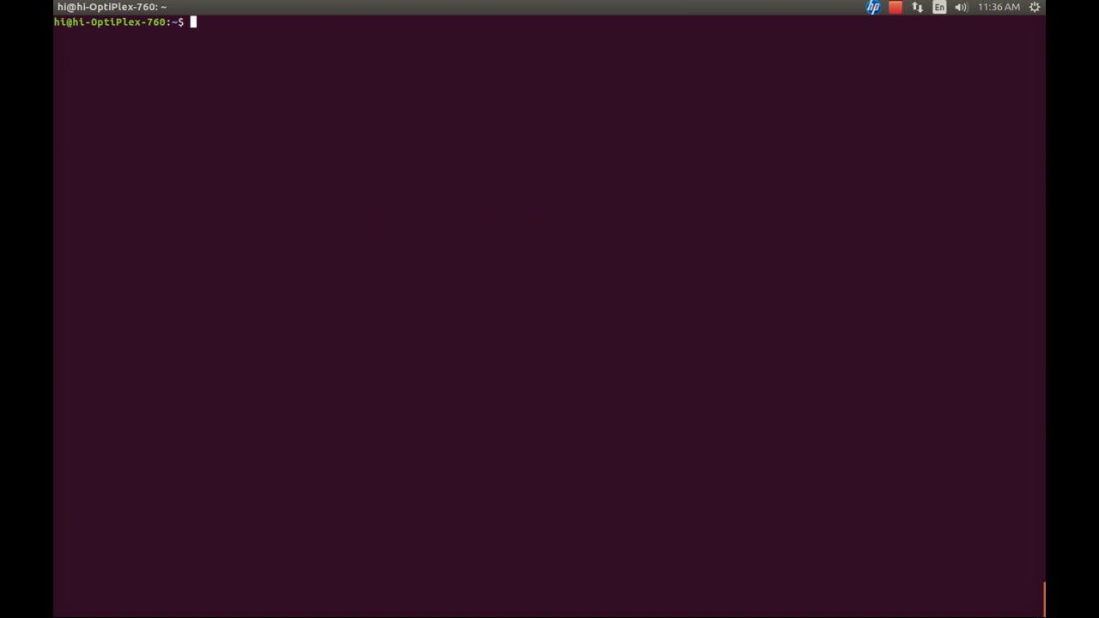
Run sudo gedit testtworessim.cir to open a new netlist file in gedit
type("sudo g")
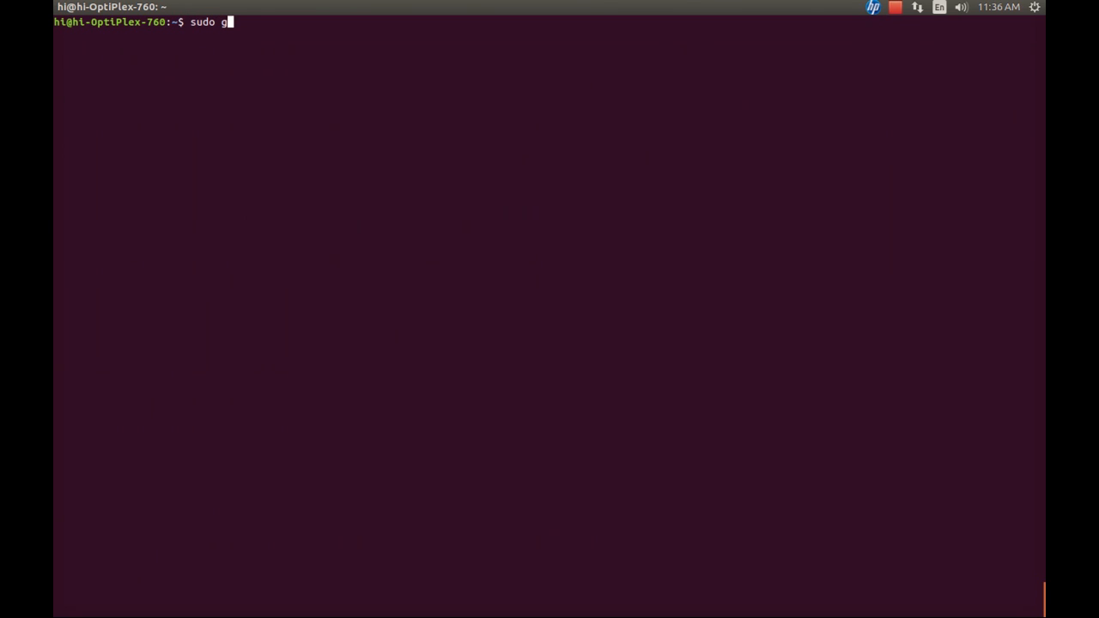
type("edit")
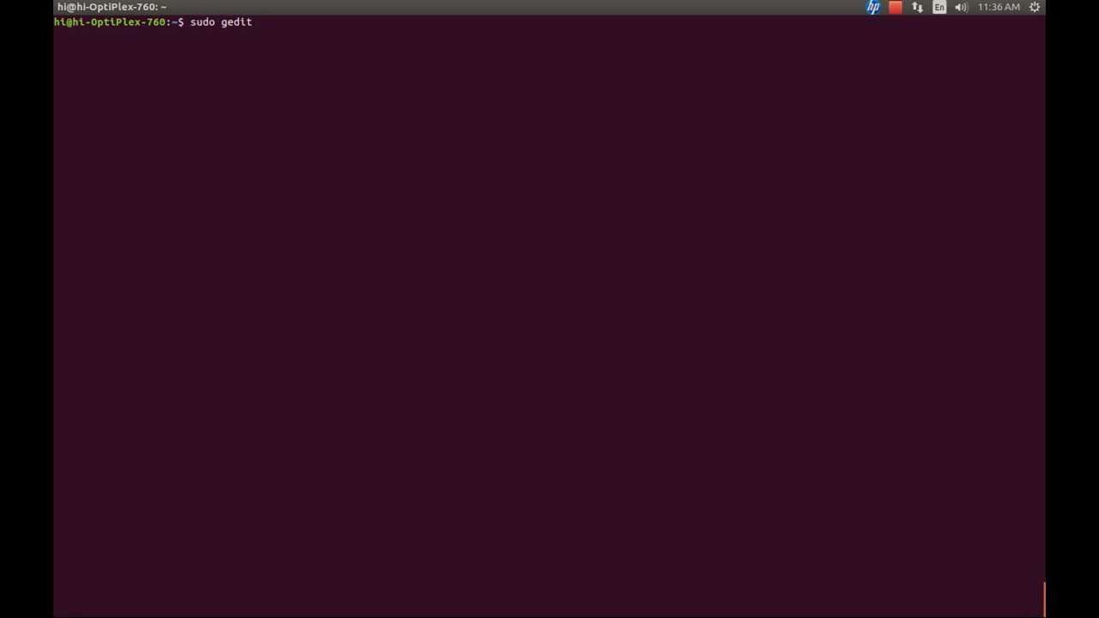
type("test")
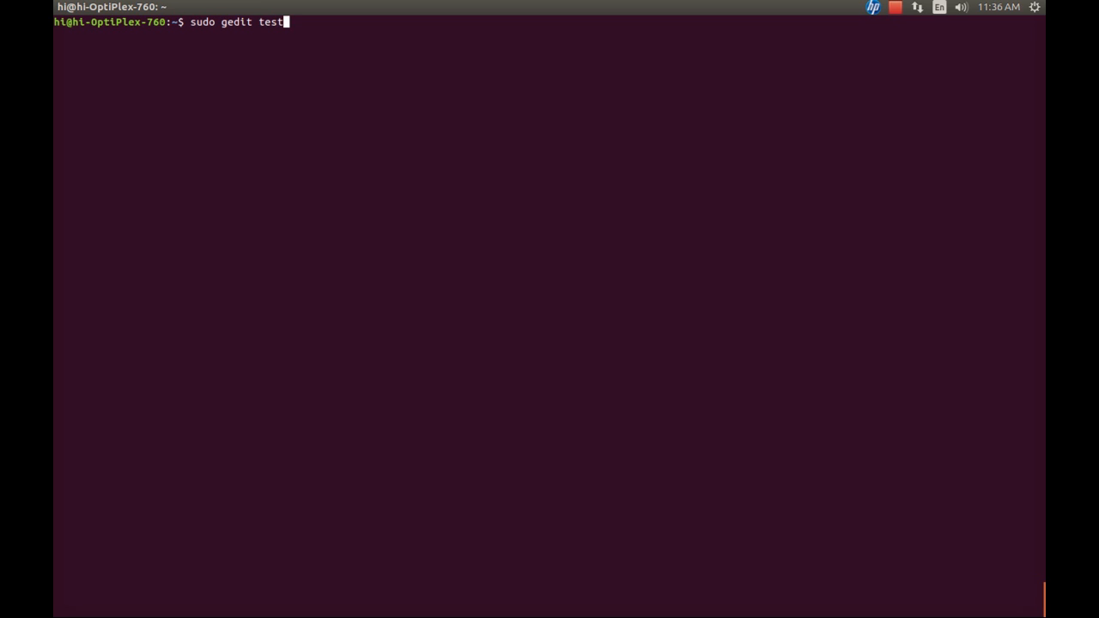
type("tworessim.")
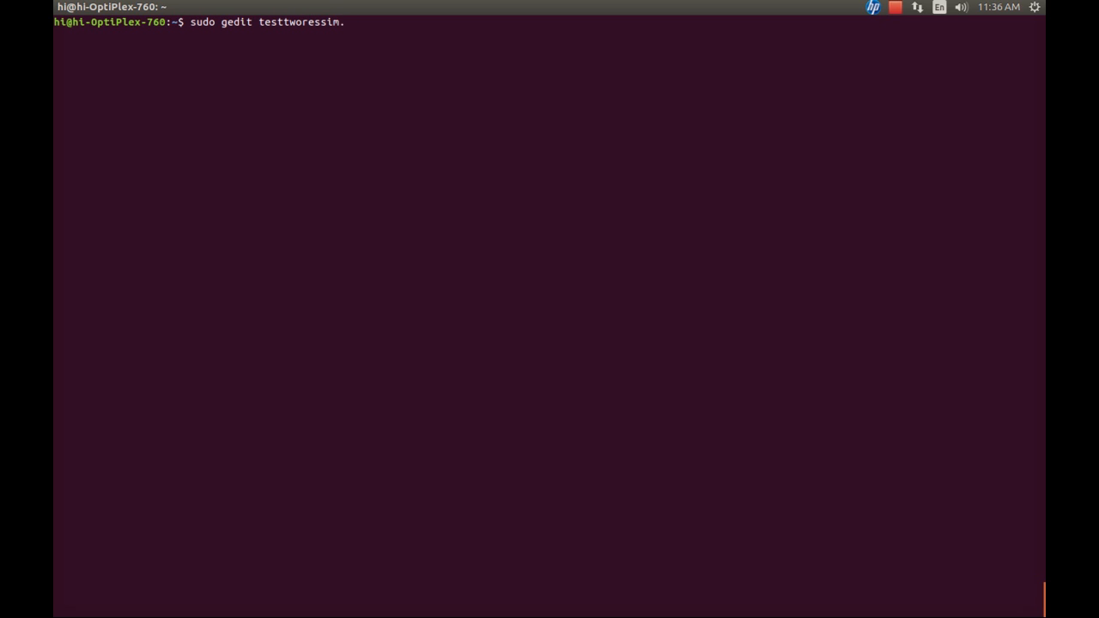
type("cir")
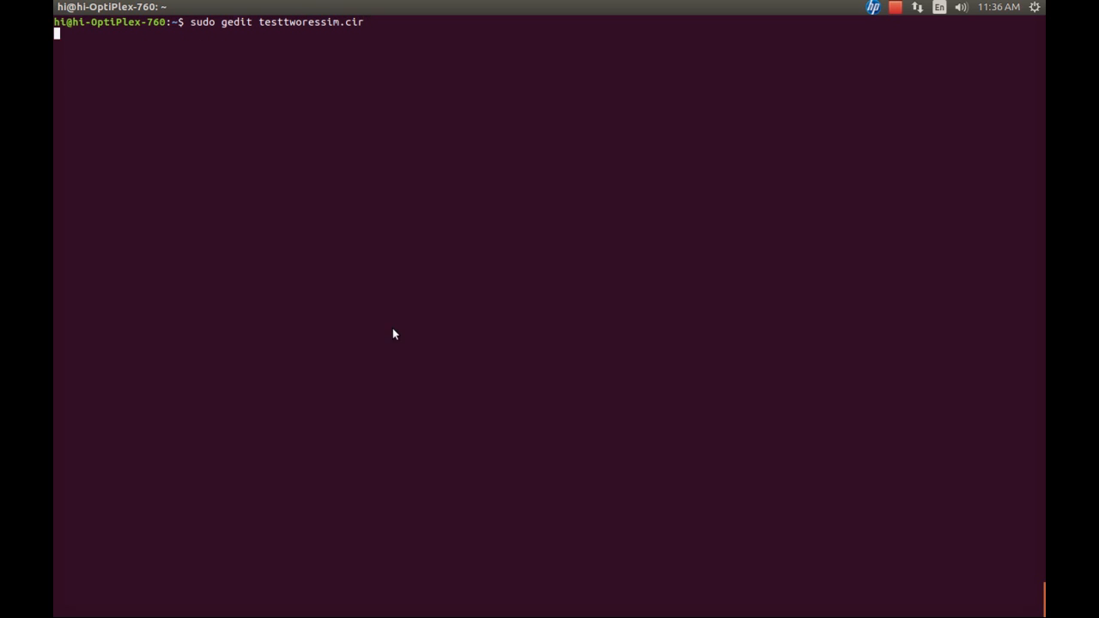
key("Return")
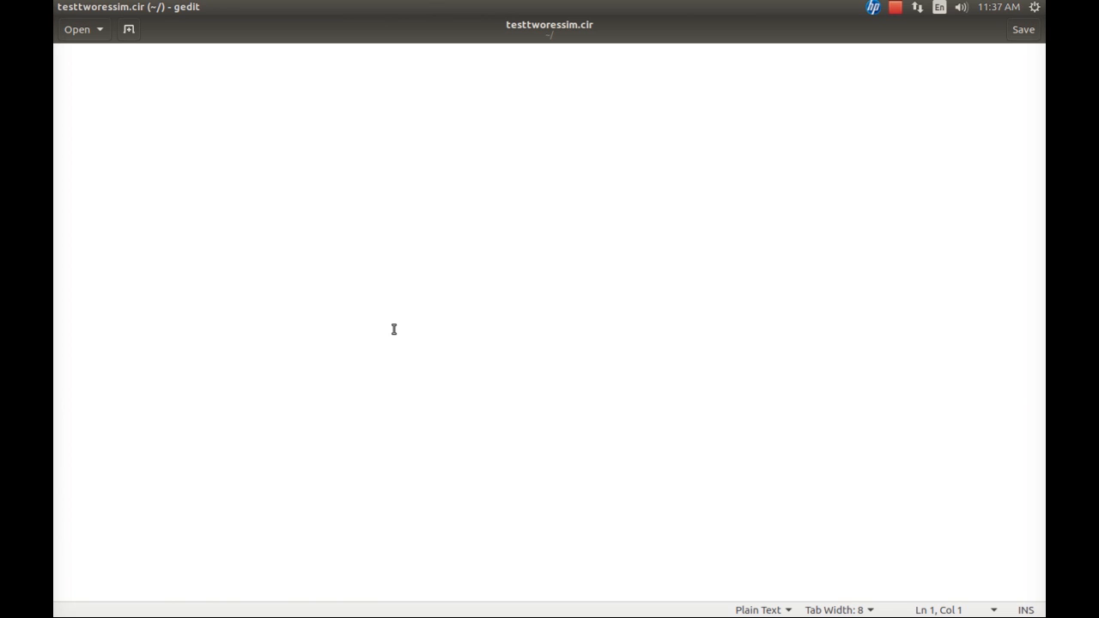
Write the title 'a simple circuit ... resistors' and the source line v1 1 0
type("a s")
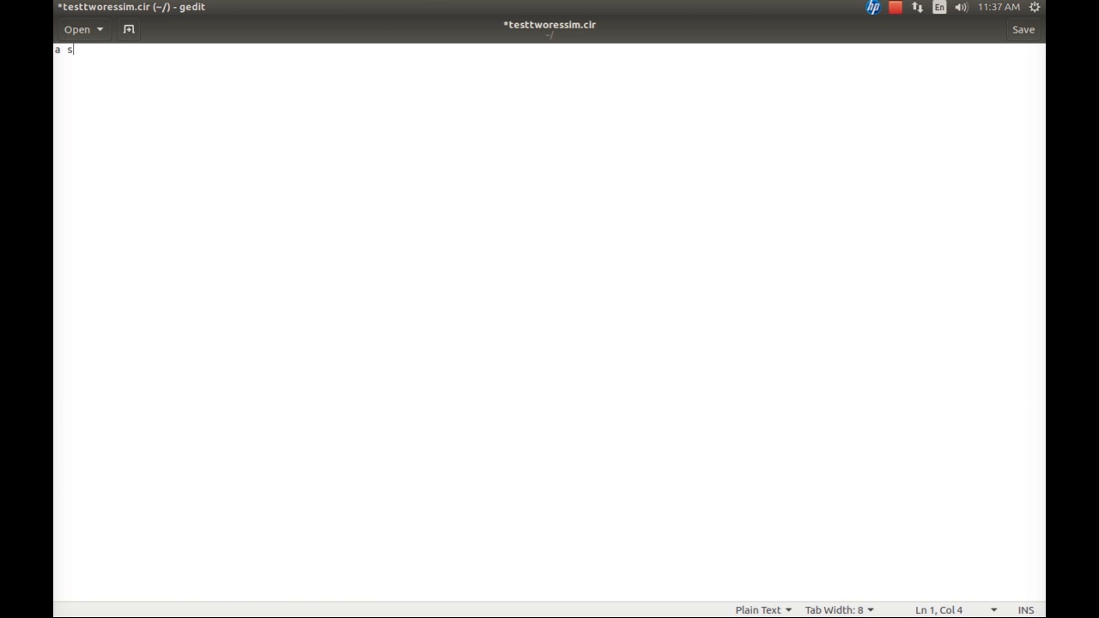
type("imple circuit with two res")
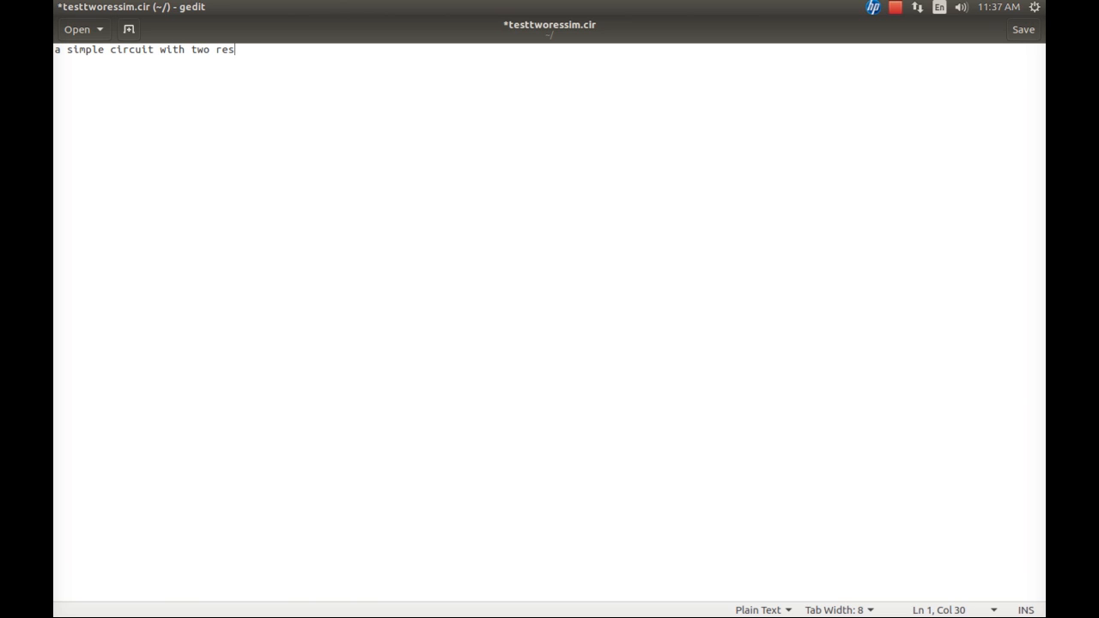
type("istors")
type("v")
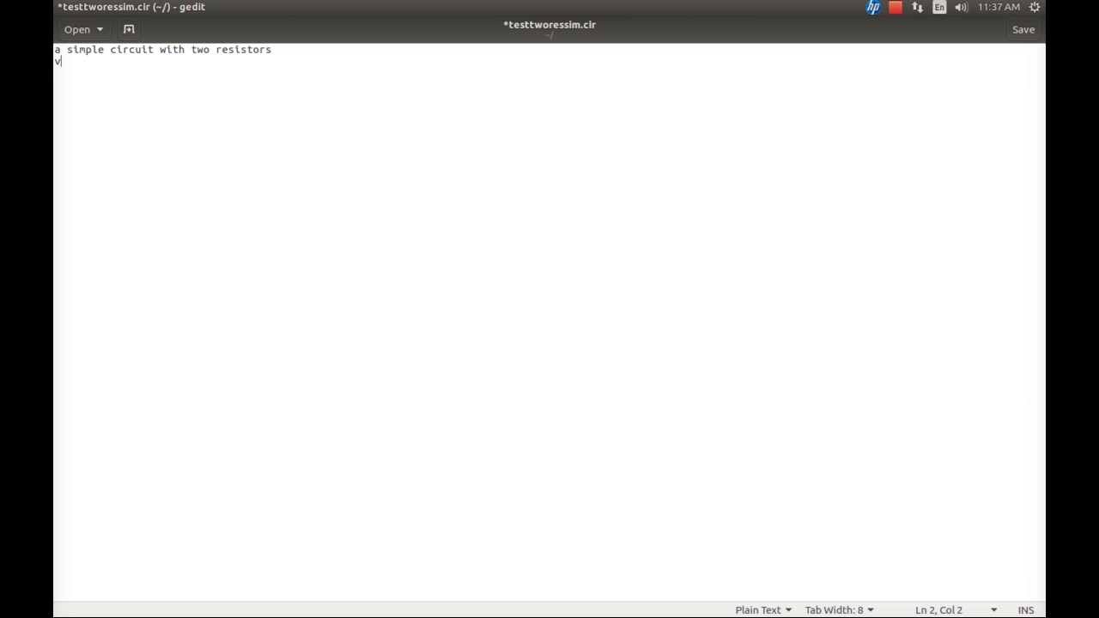
type("1")
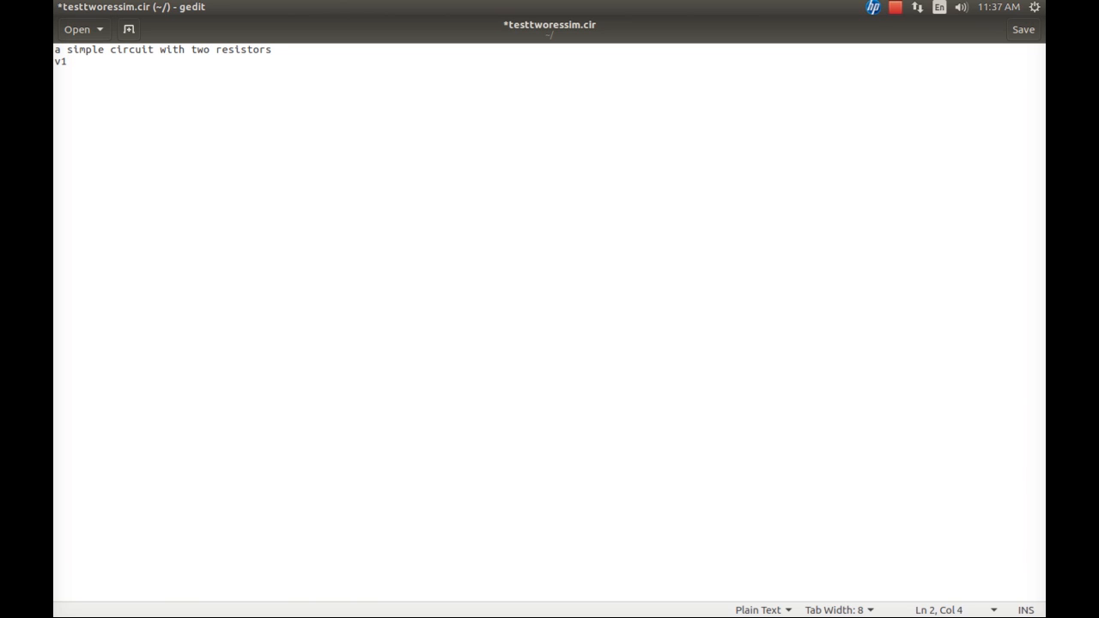
type("0")
type("r")
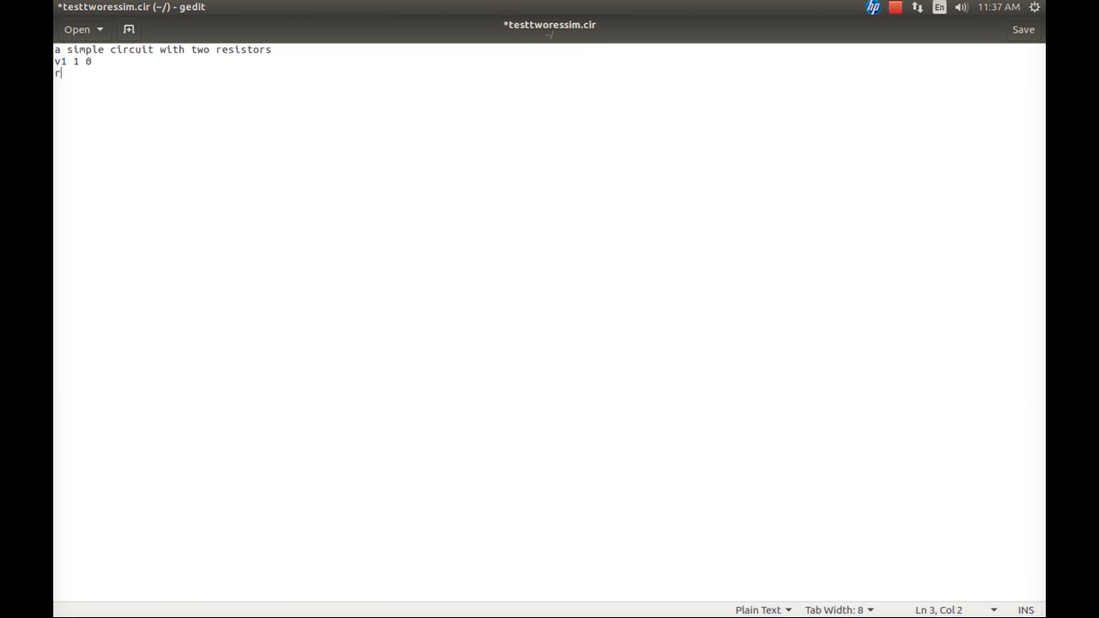
Add the resistor lines r1 1 2 10k and r2 2 0 100k
type("1")
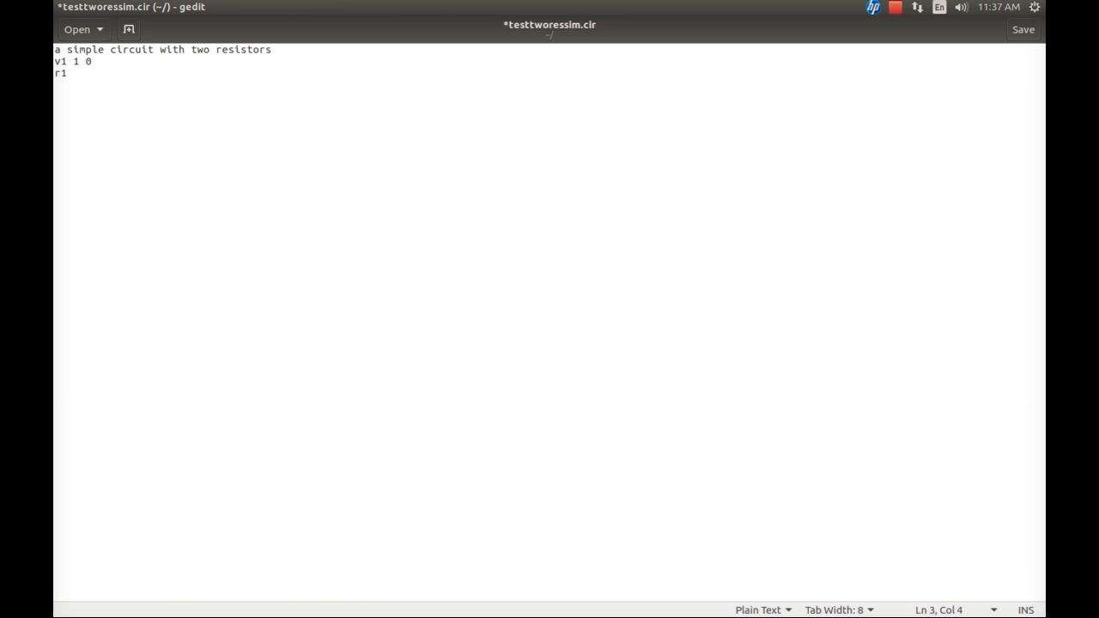
type("1")
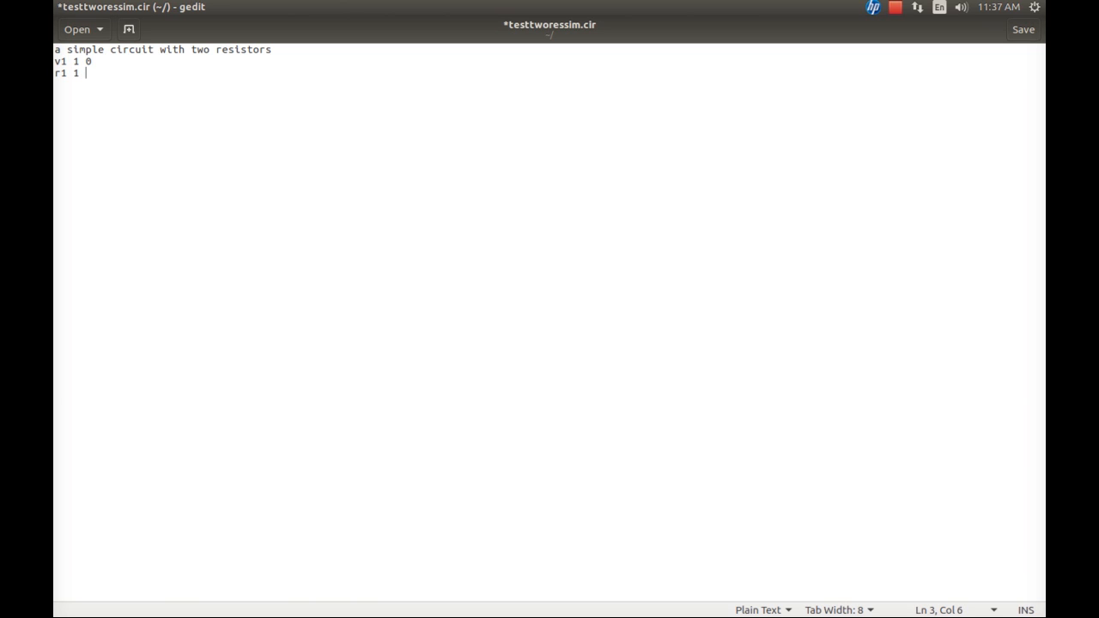
type("2")
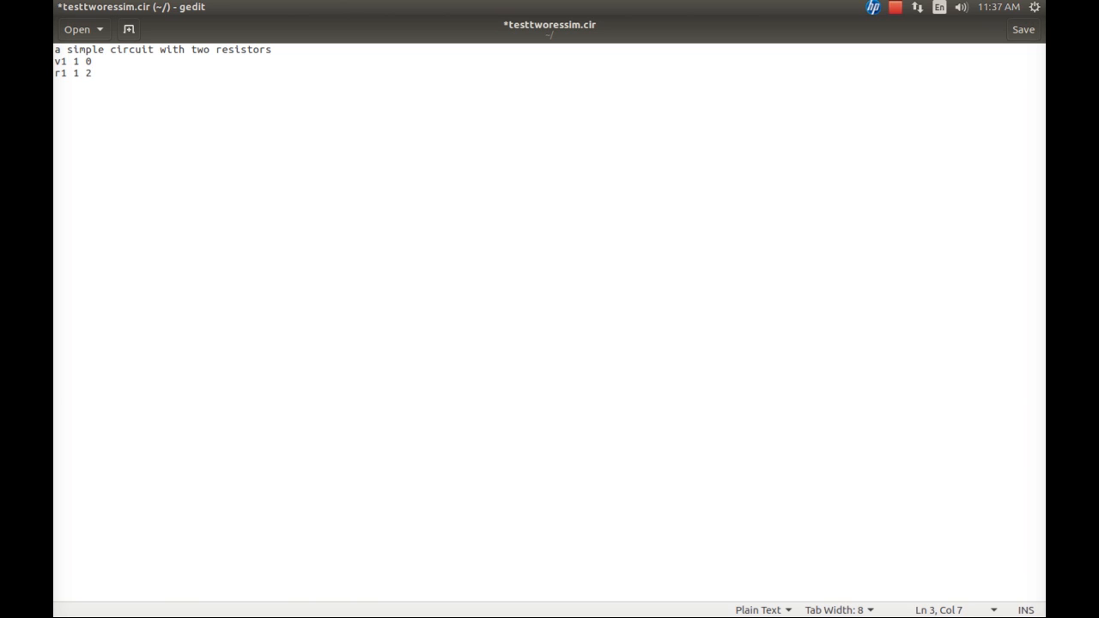
type("10k")
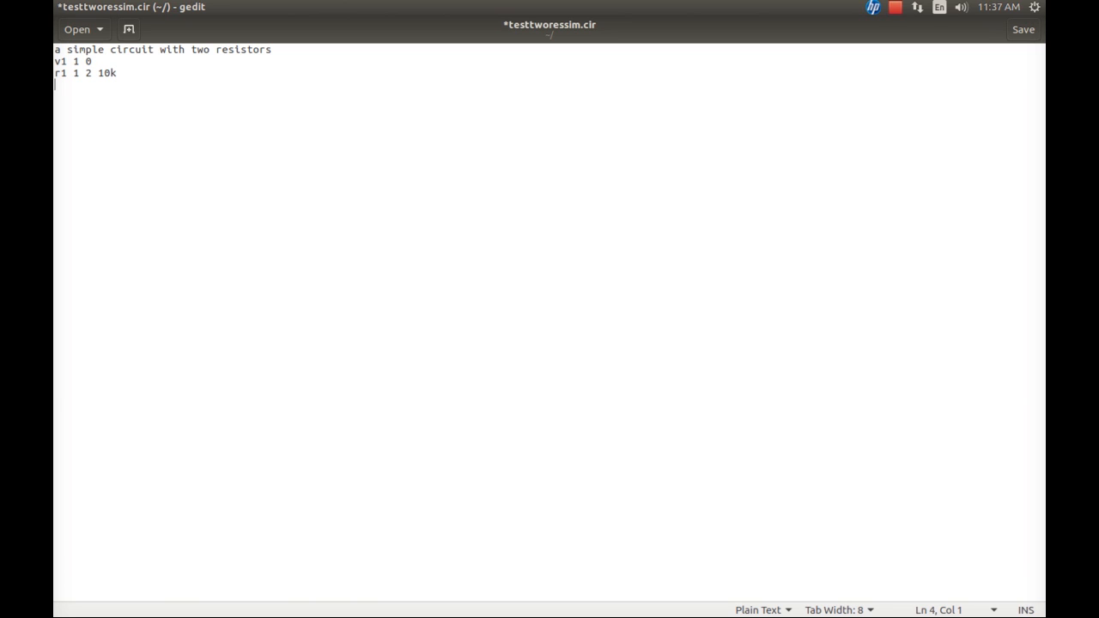
type("r")
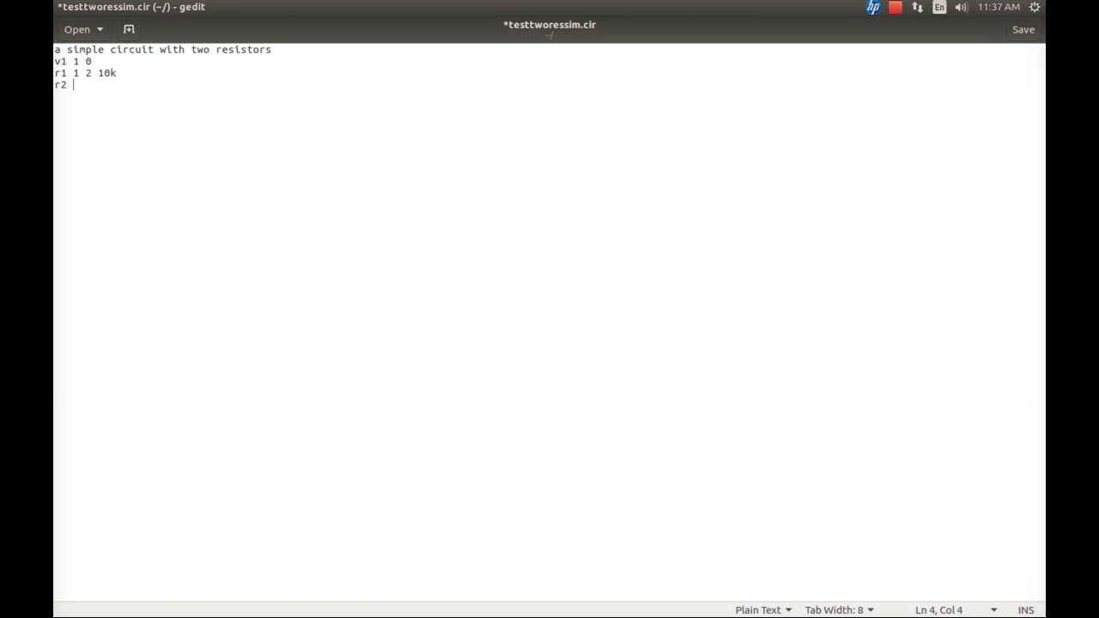
type("2")
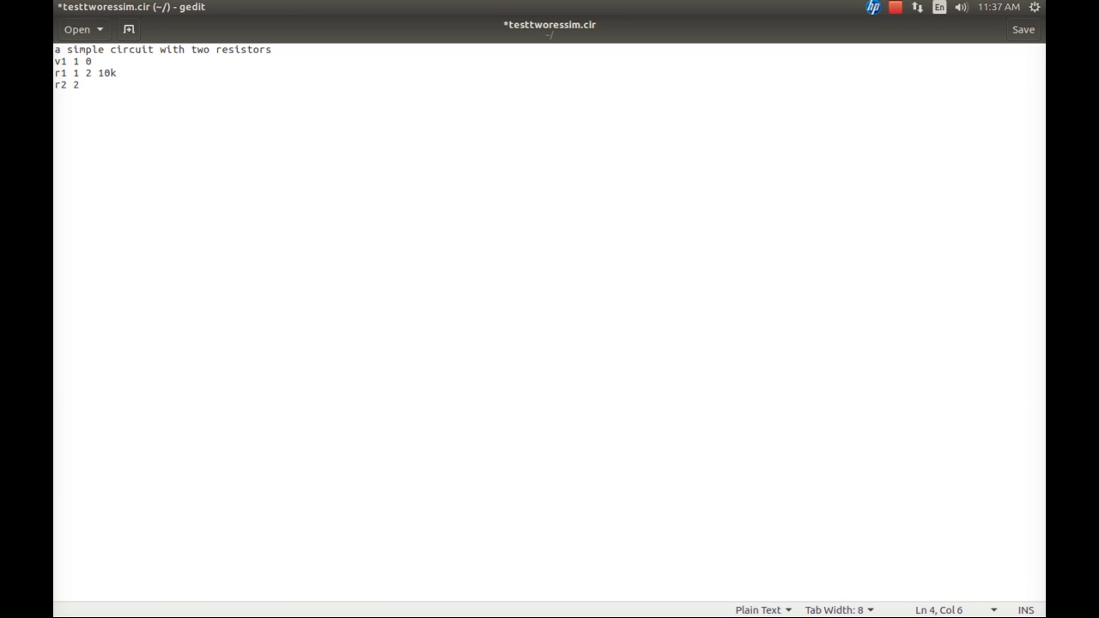
type("0 100k")
type(".")
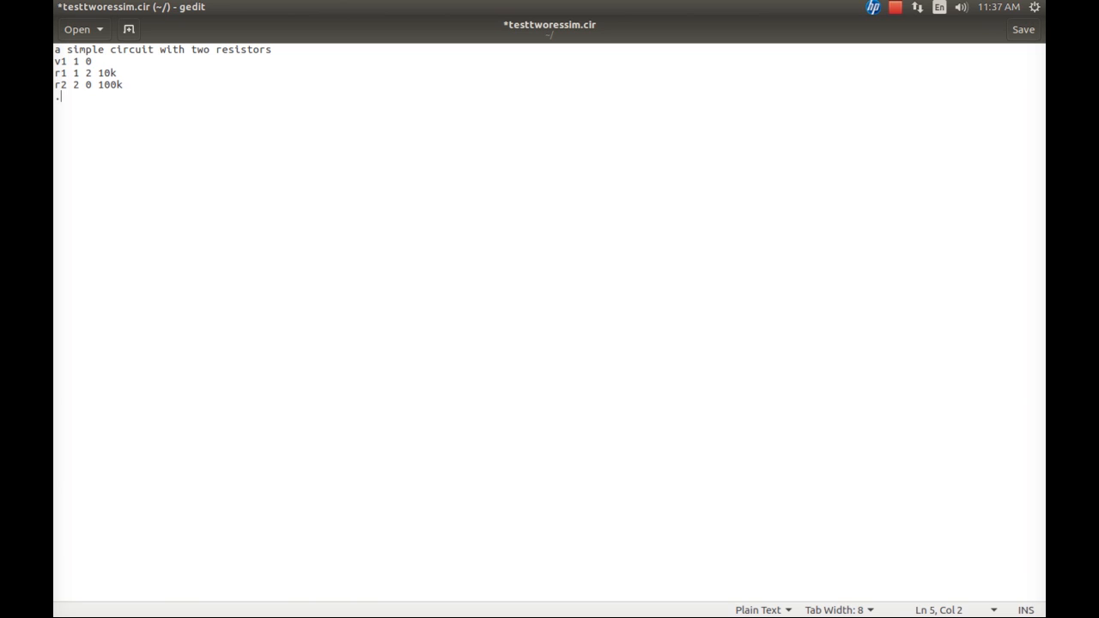
Add the DC sweep line .dc v1 0 9 1.5
type("dc")
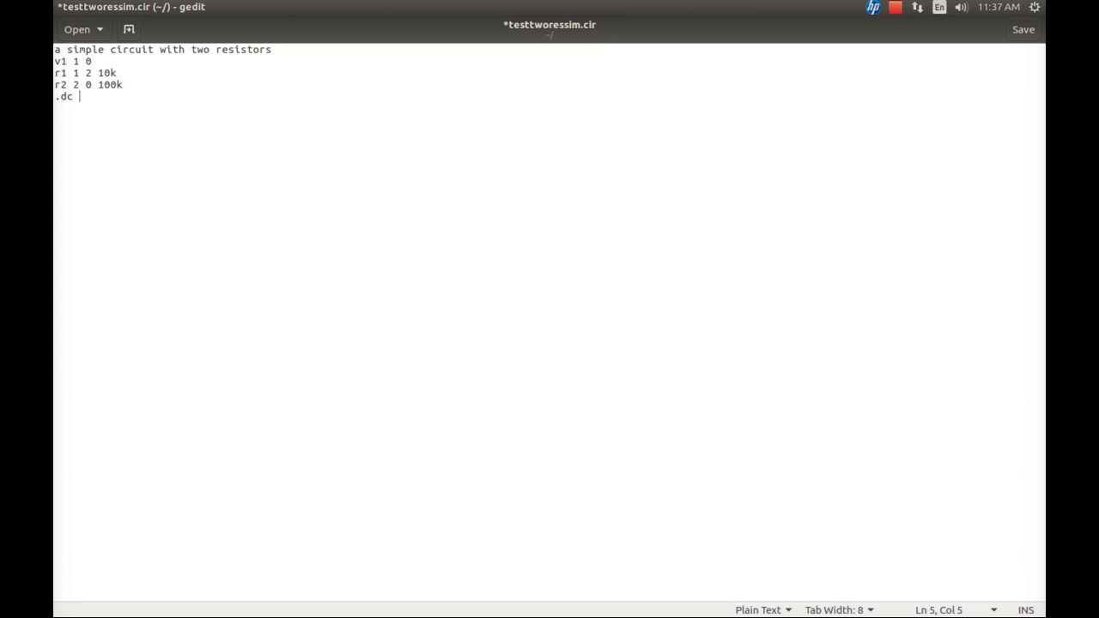
type("v1 0 9")
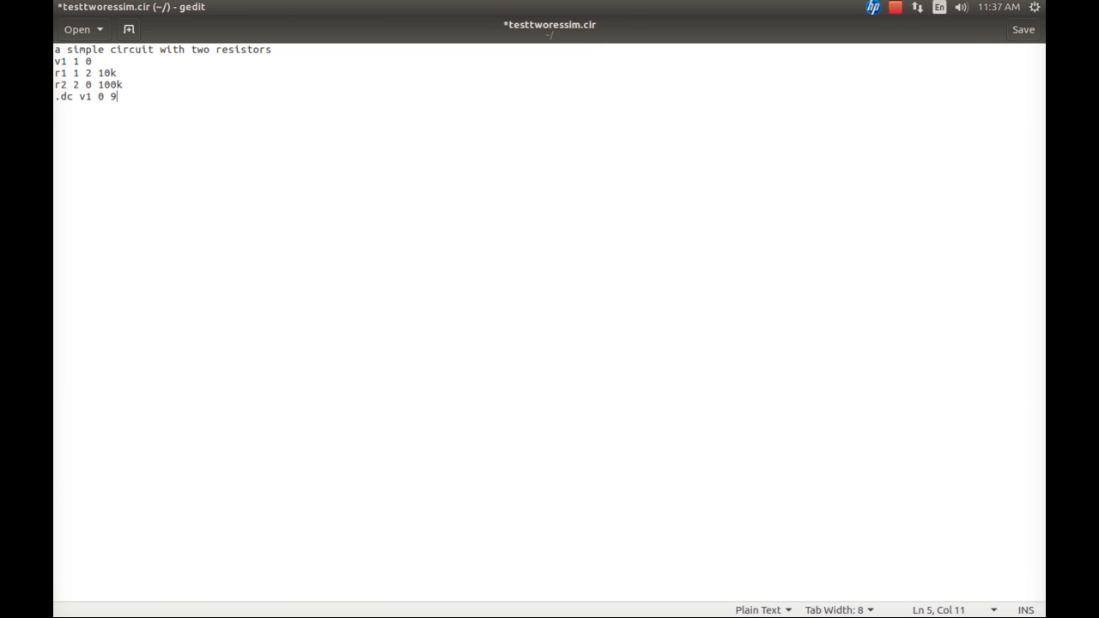
type("1.5")
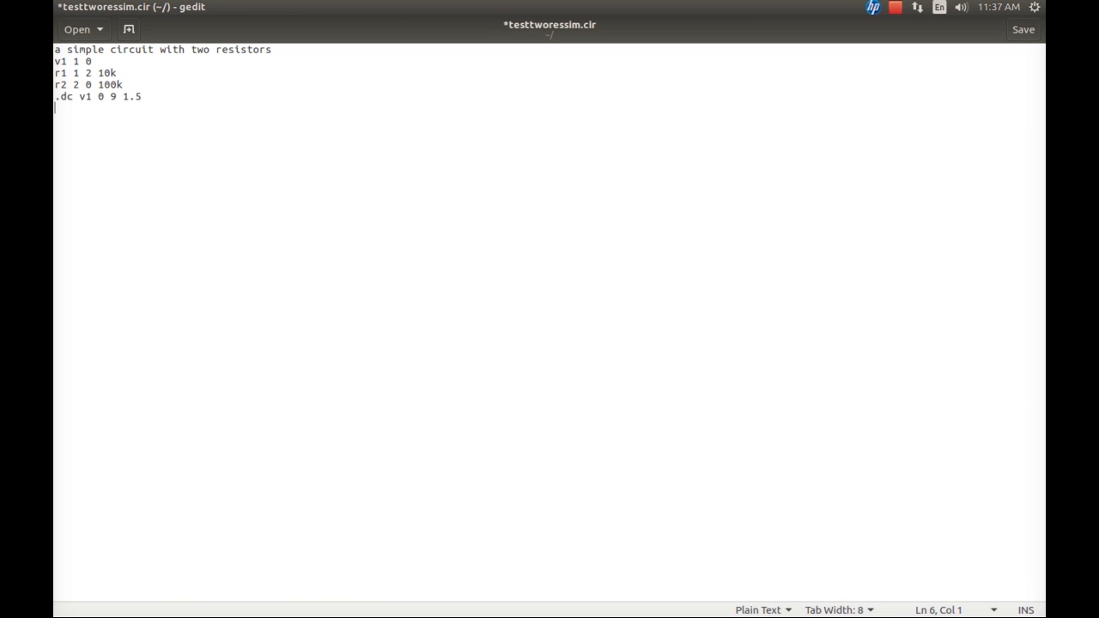
type(".")
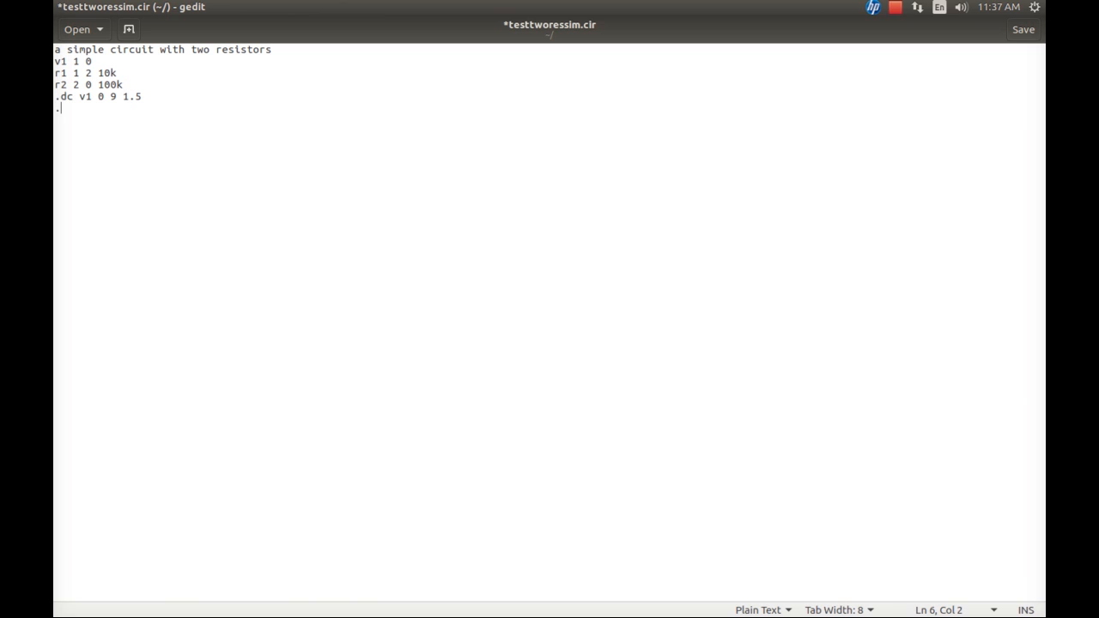
Add .print dc v(1,0) v(1,2) v(2,0) and start a second .print line
type("print")
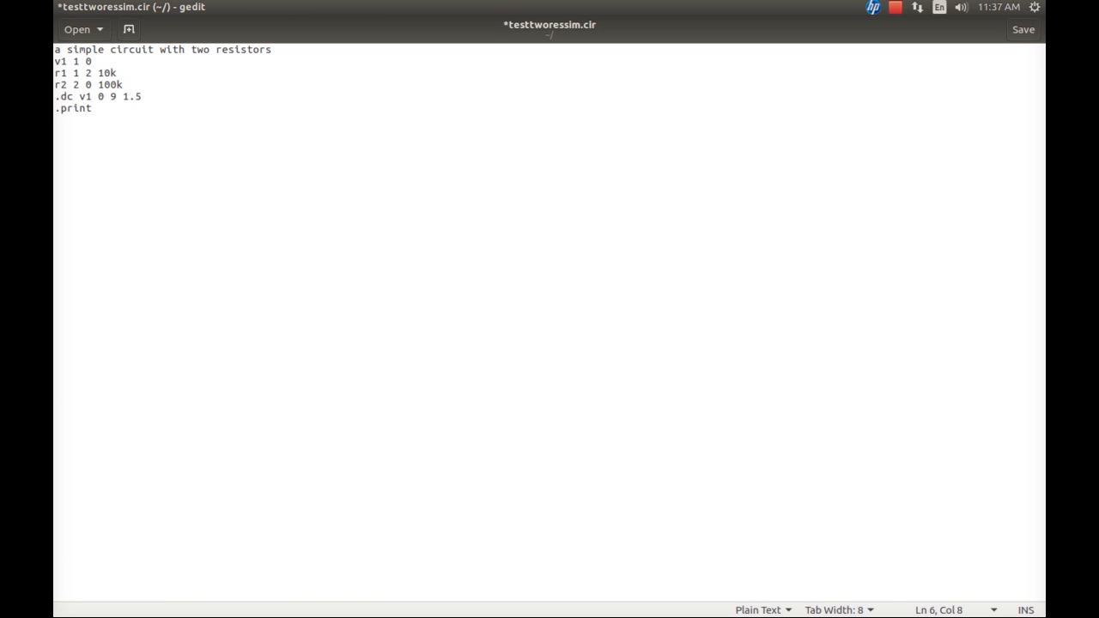
type("dc v")
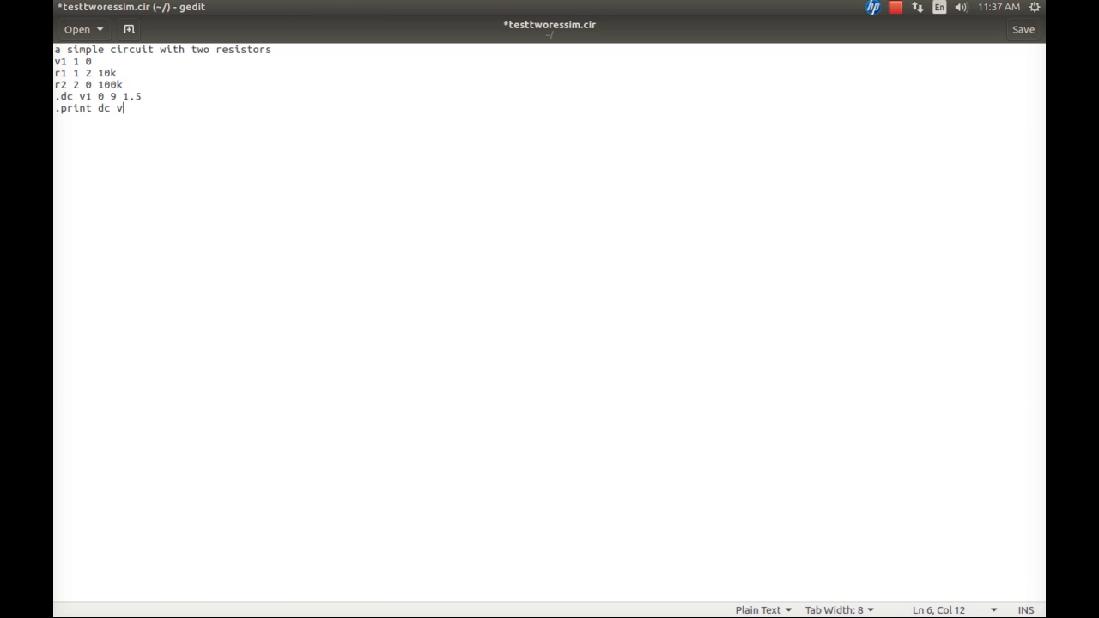
type("(")
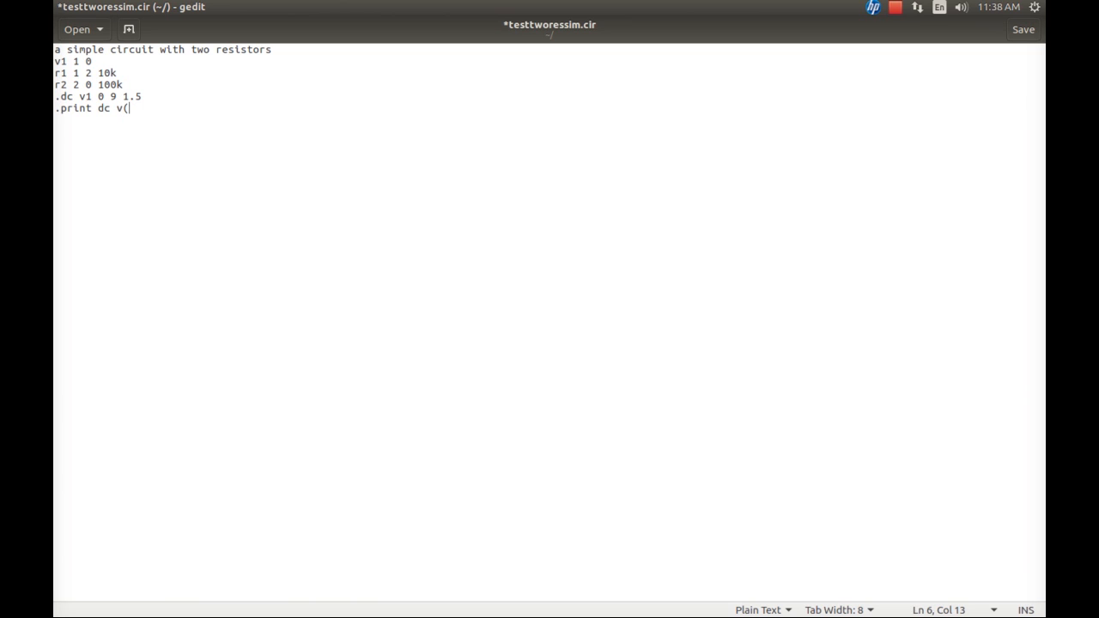
type("1,0)")
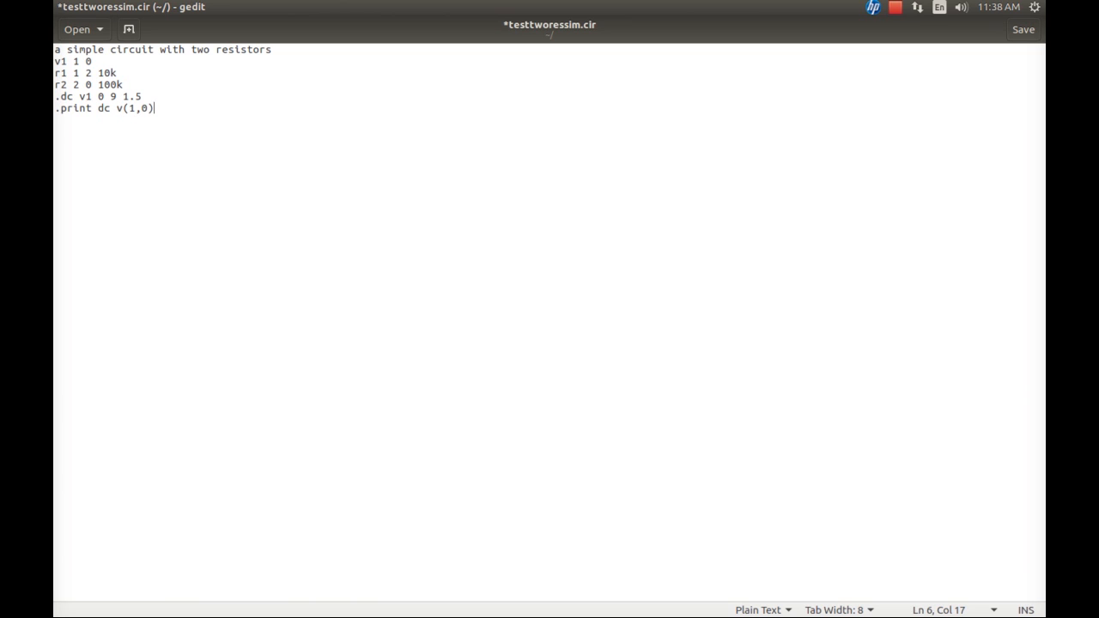
type("v(")
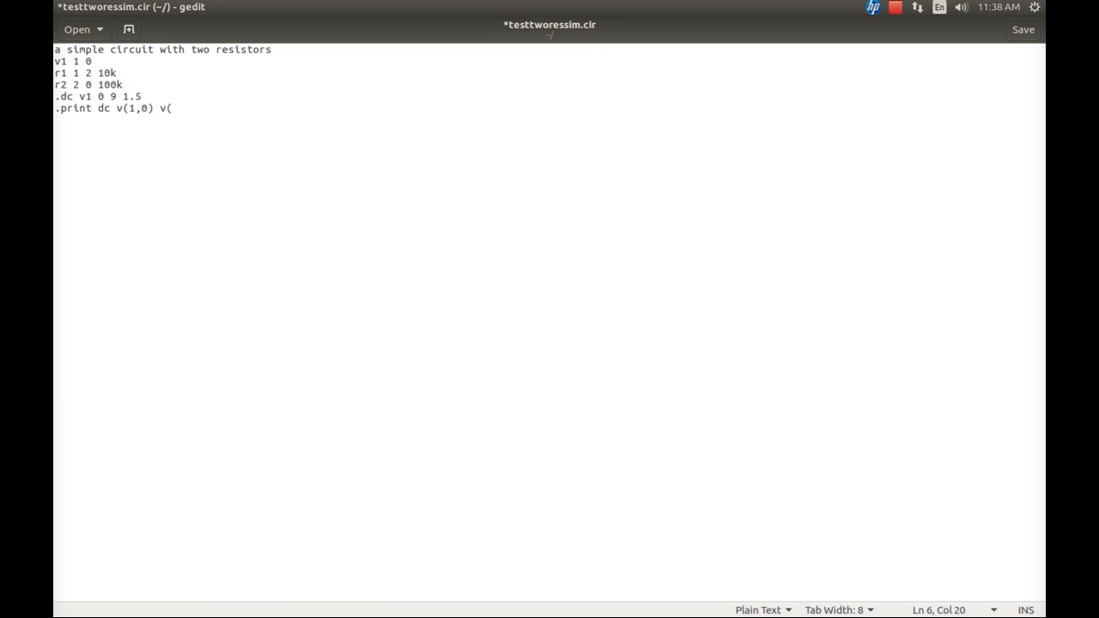
type("1,")
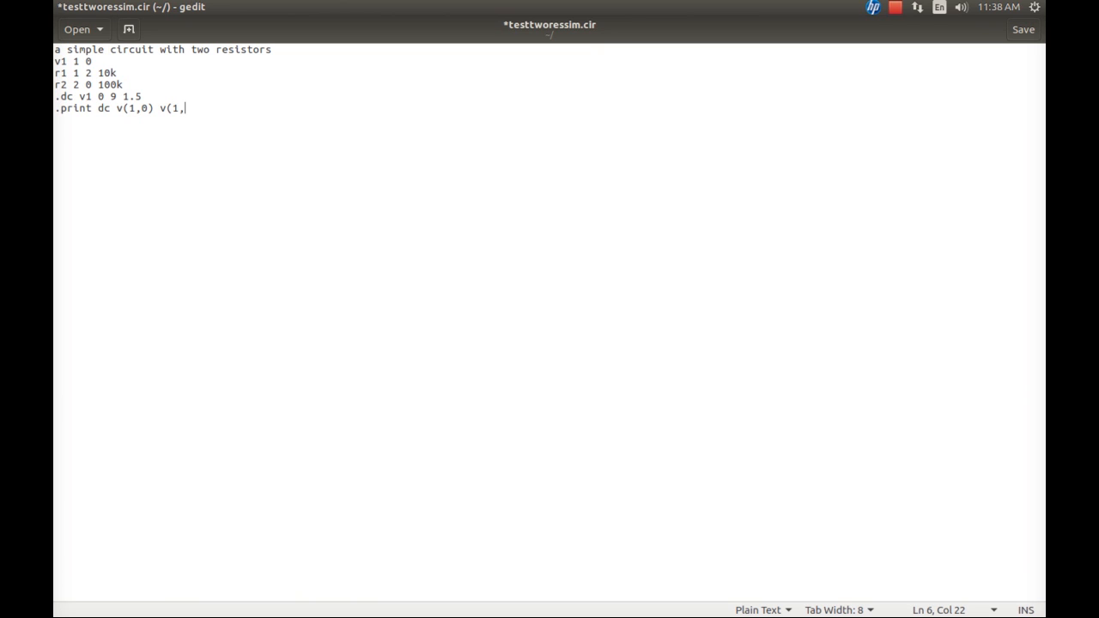
type("2) v")
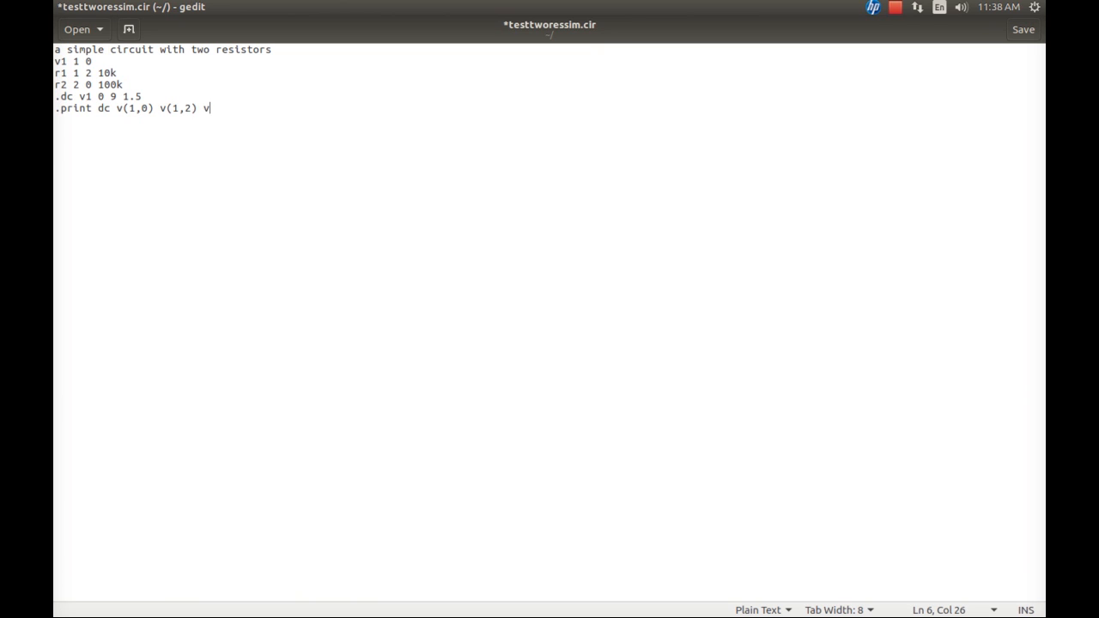
type("(")
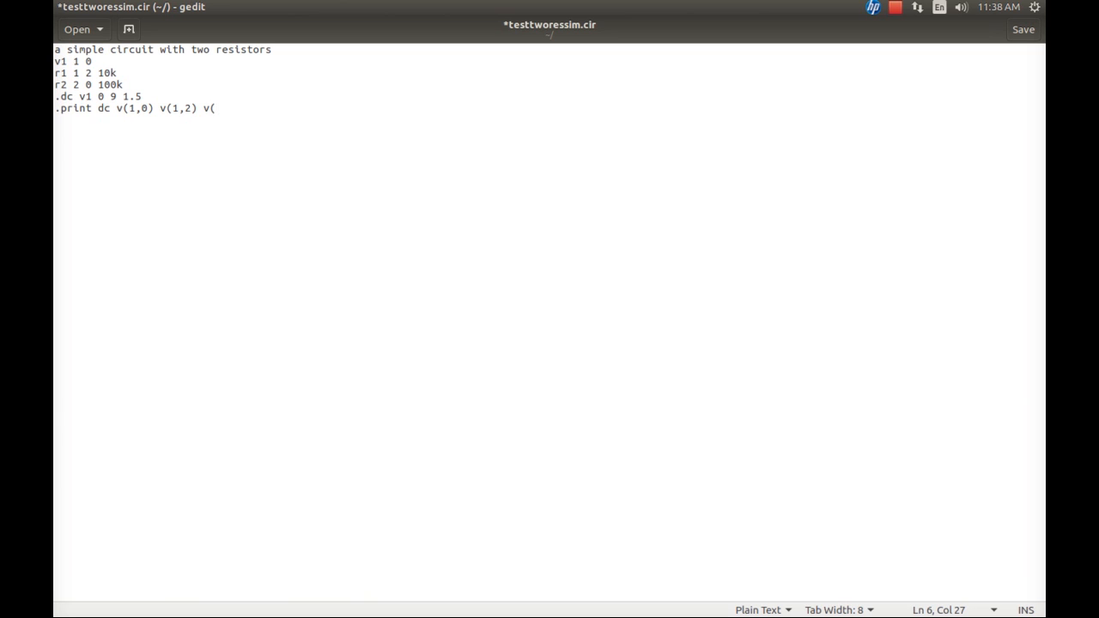
type("2,0)")
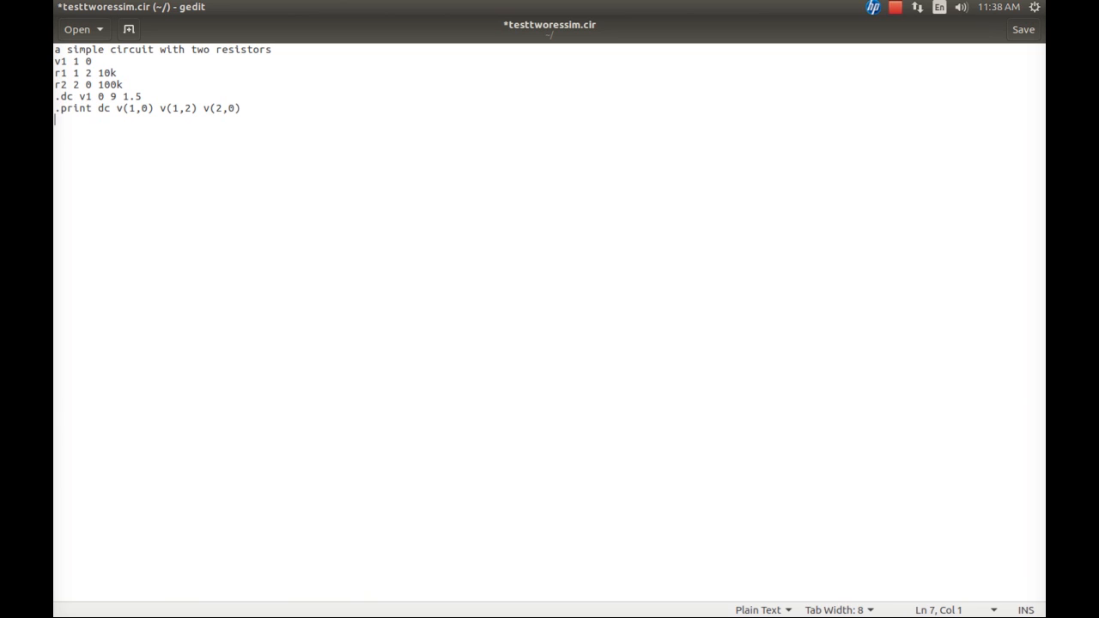
type(".p")
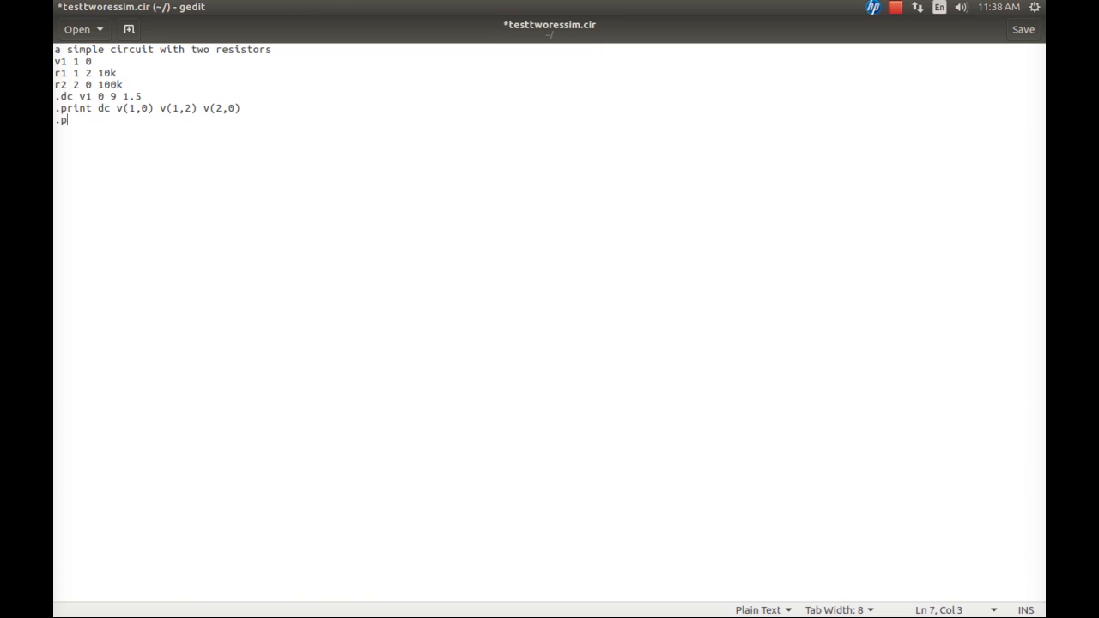
Finish the source-current .print line, add .end, then save and close gedit
type("rint dc i(v1")
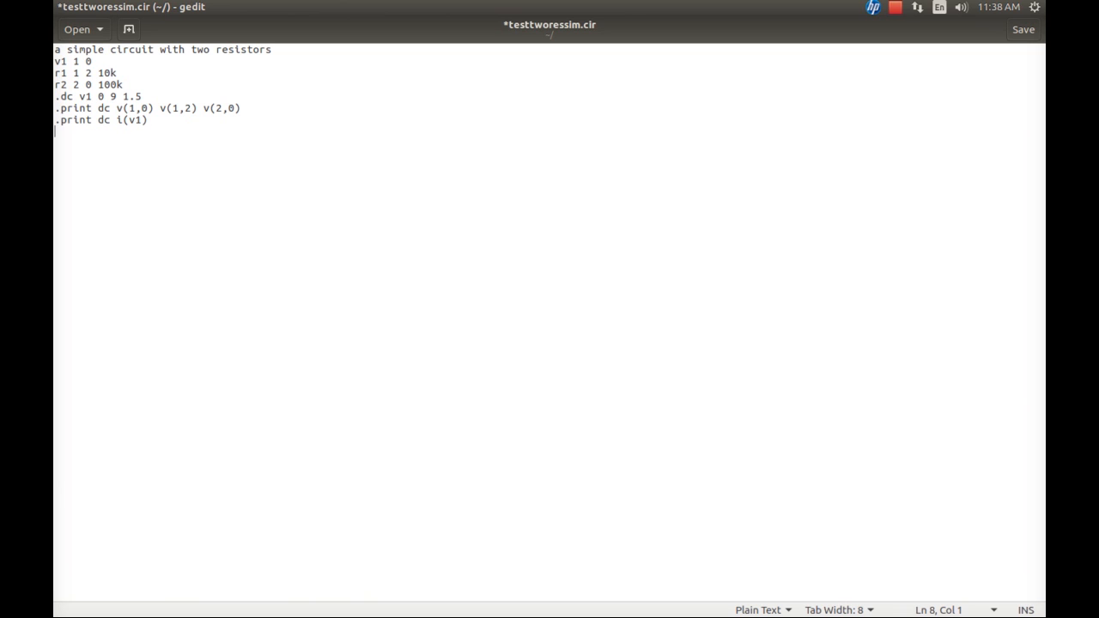
type(".")
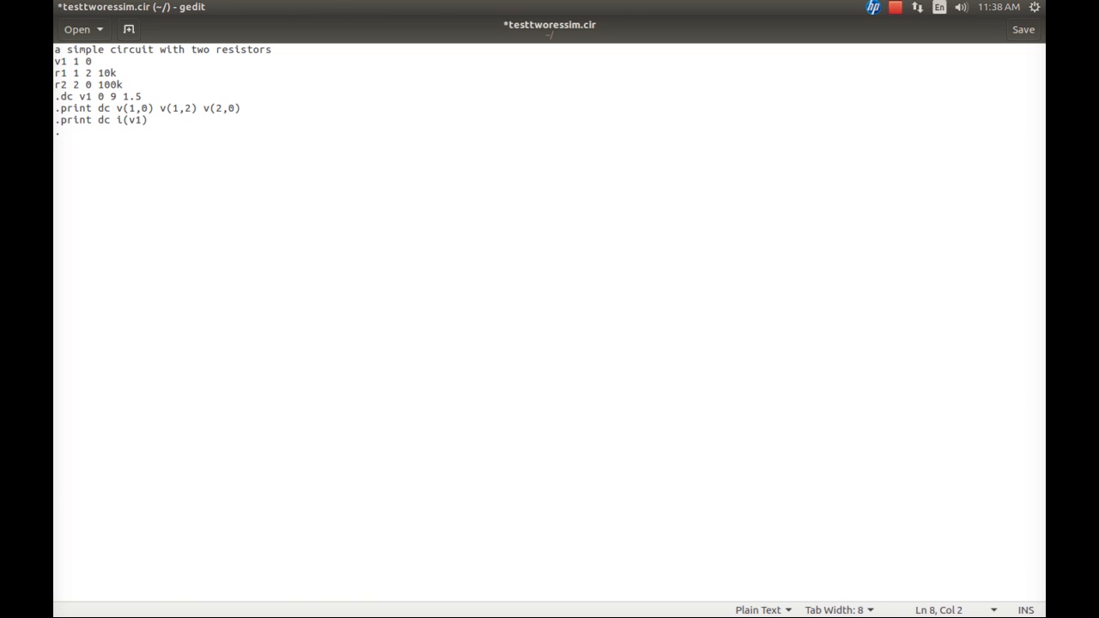
type("end")
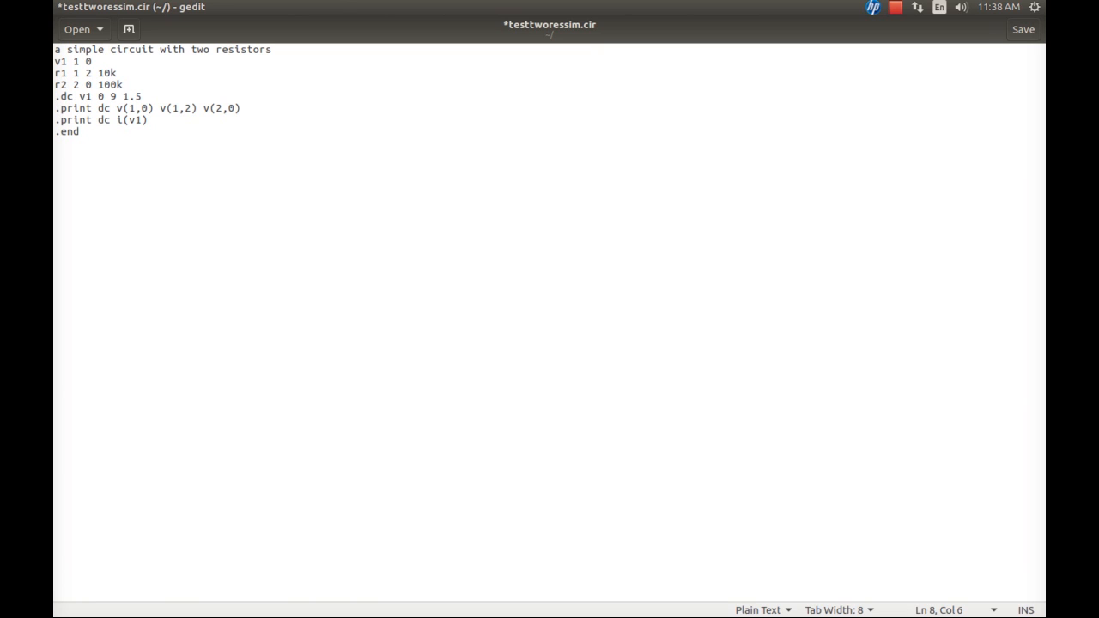
left_click(82, 130)
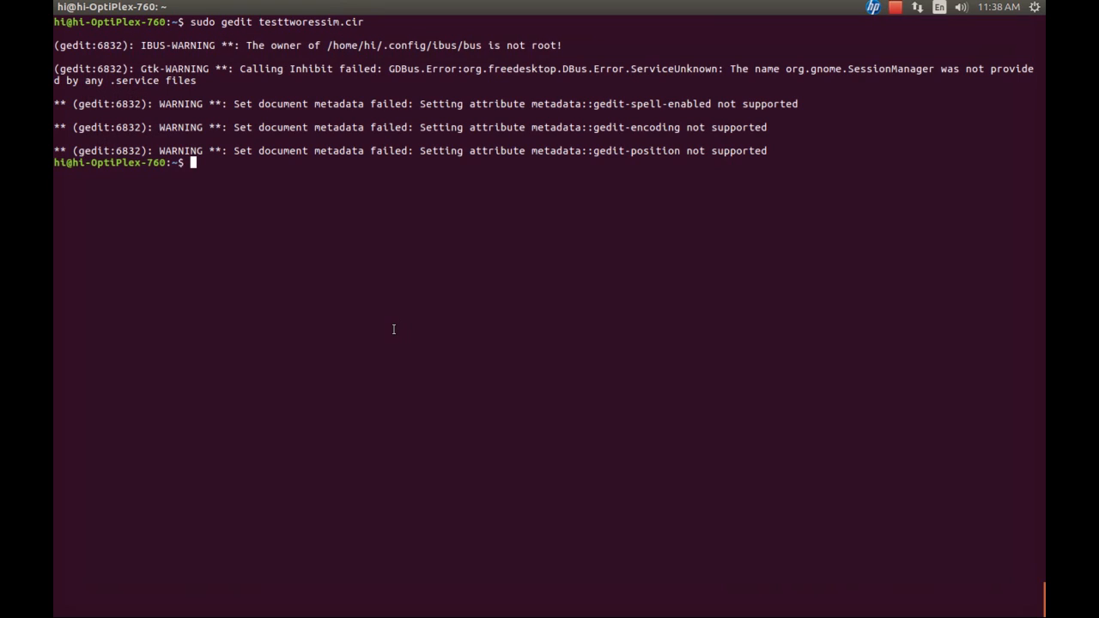
Compose ngspice -b testtworessim.cir at the prompt, checking the file name from the earlier command
type("ngspice -b")
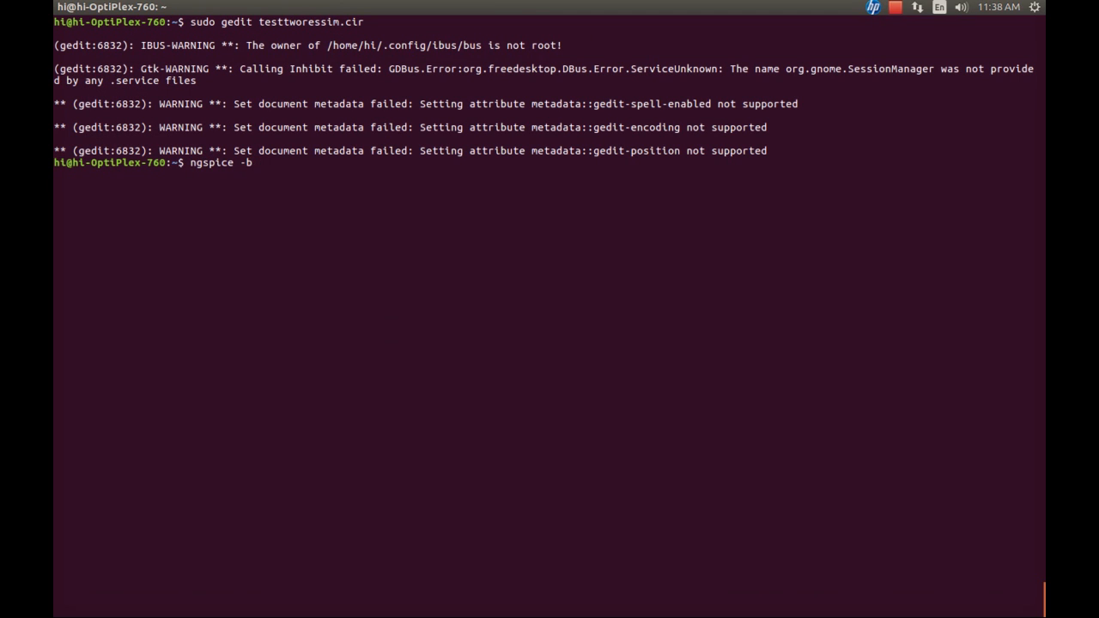
type("test")
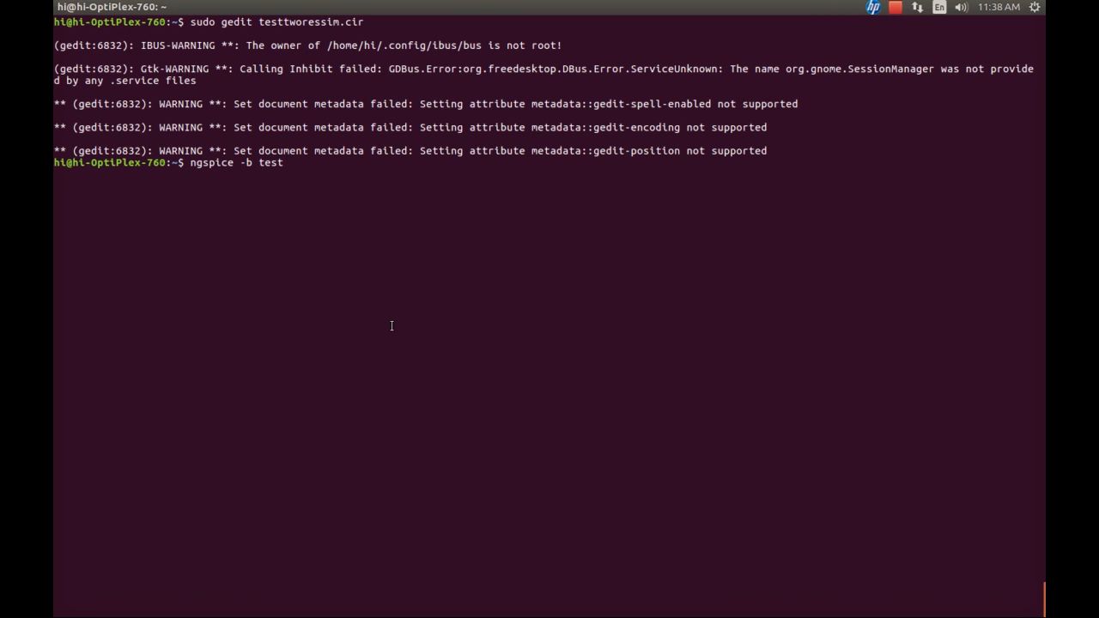
double_click(271, 20)
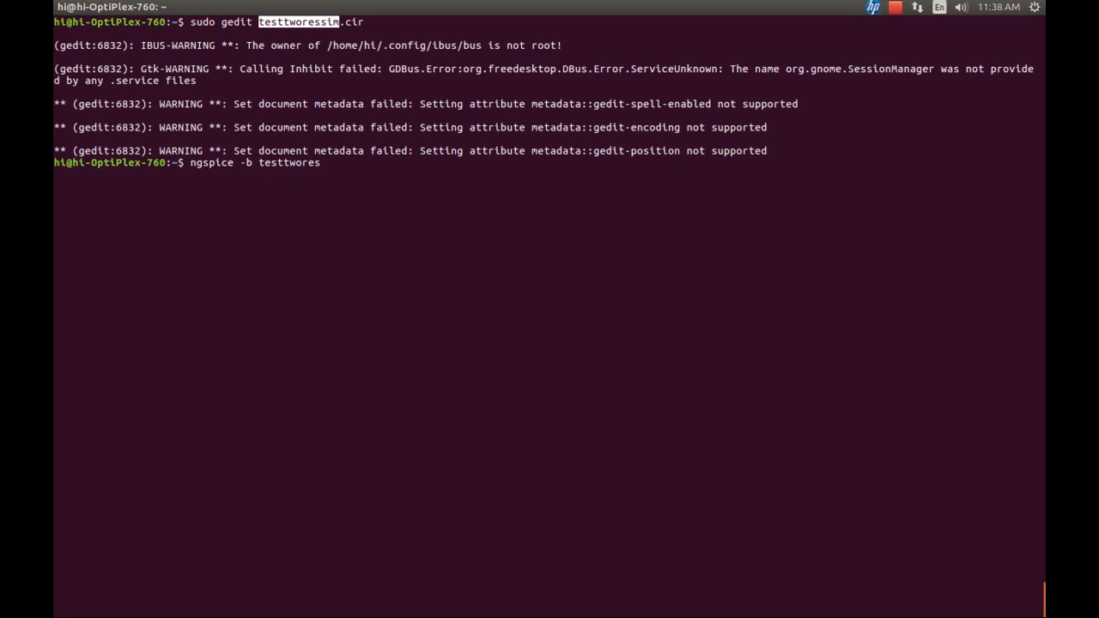
type("si")
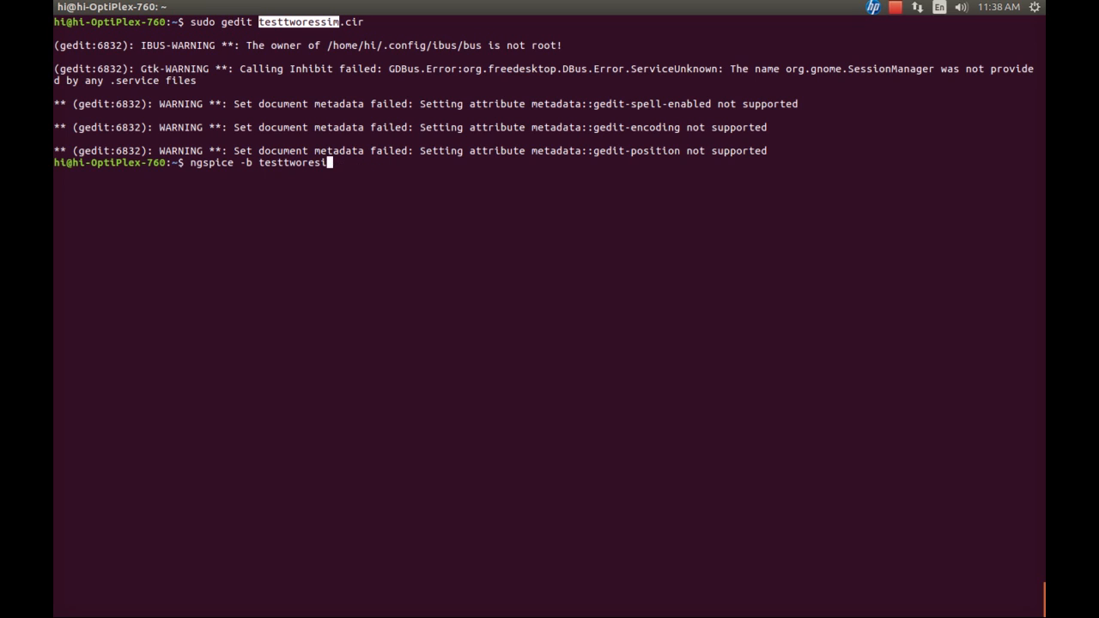
type("m")
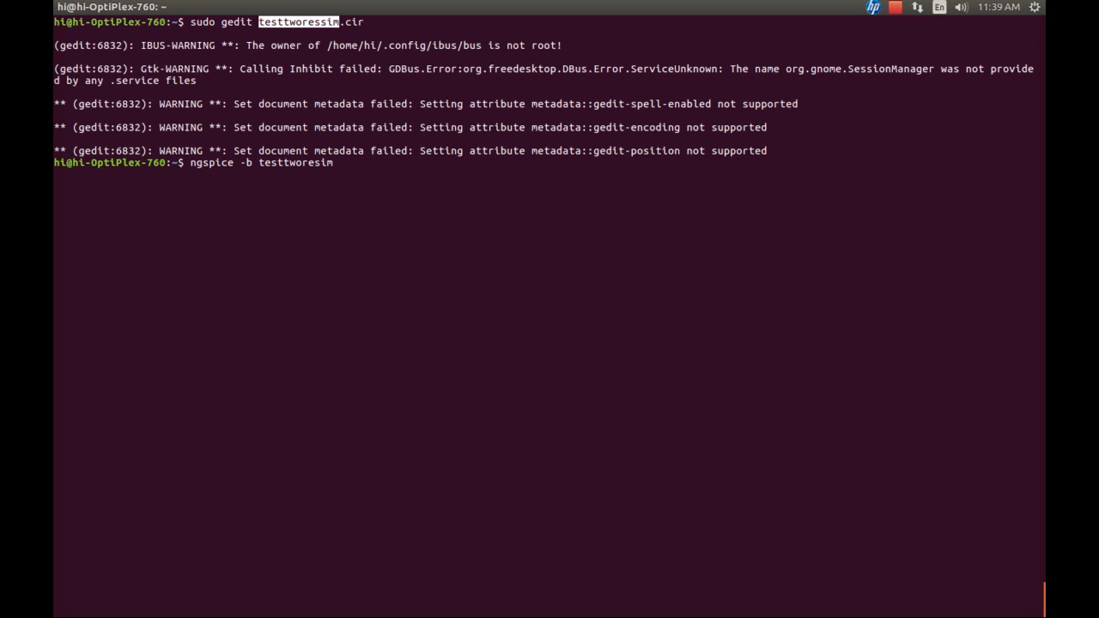
type(".")
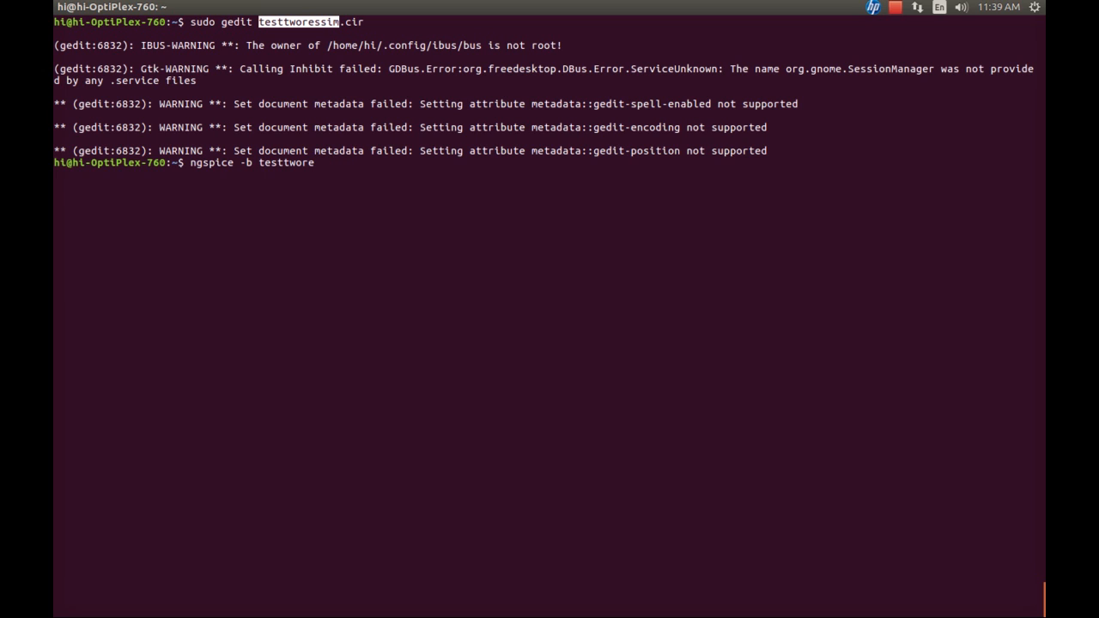
type("ssim.cir")
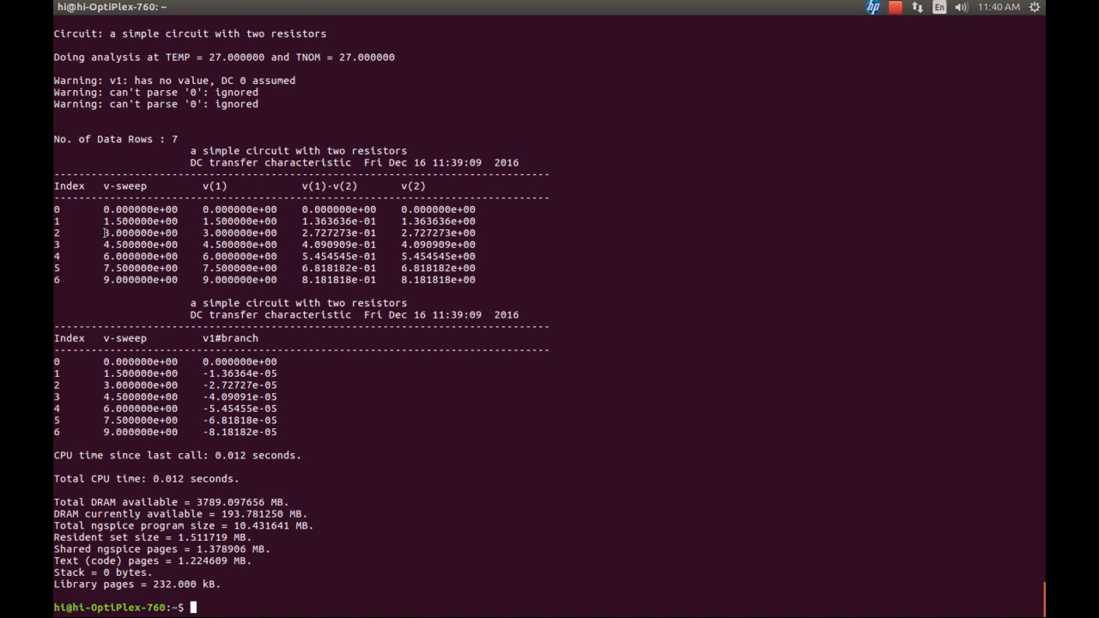
double_click(141, 234)
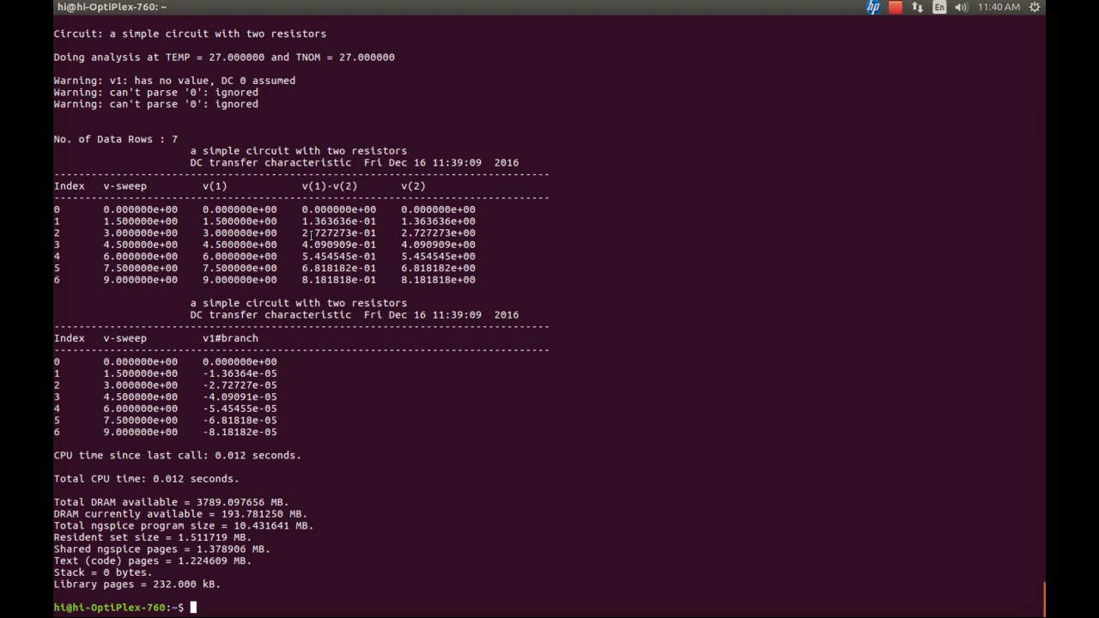
mouse_move(323, 237)
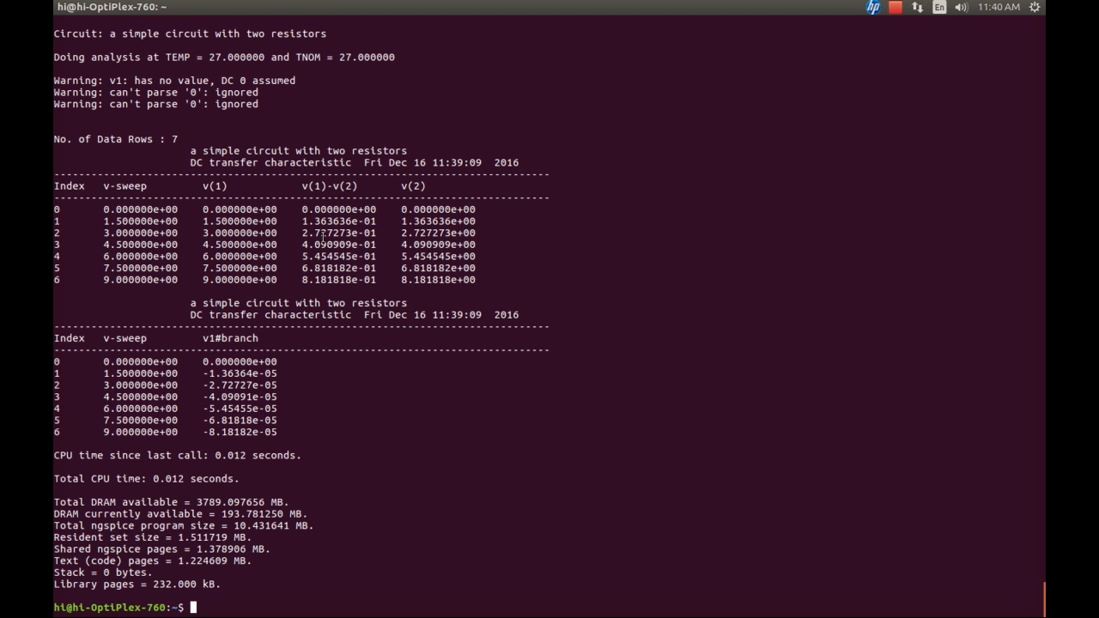
mouse_move(358, 237)
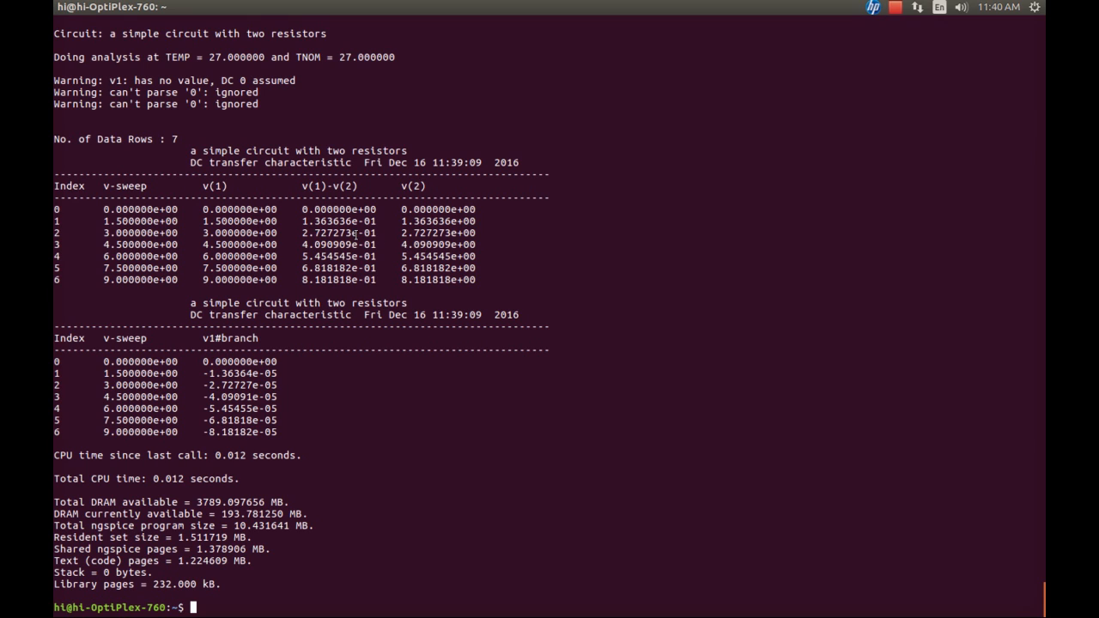
double_click(364, 234)
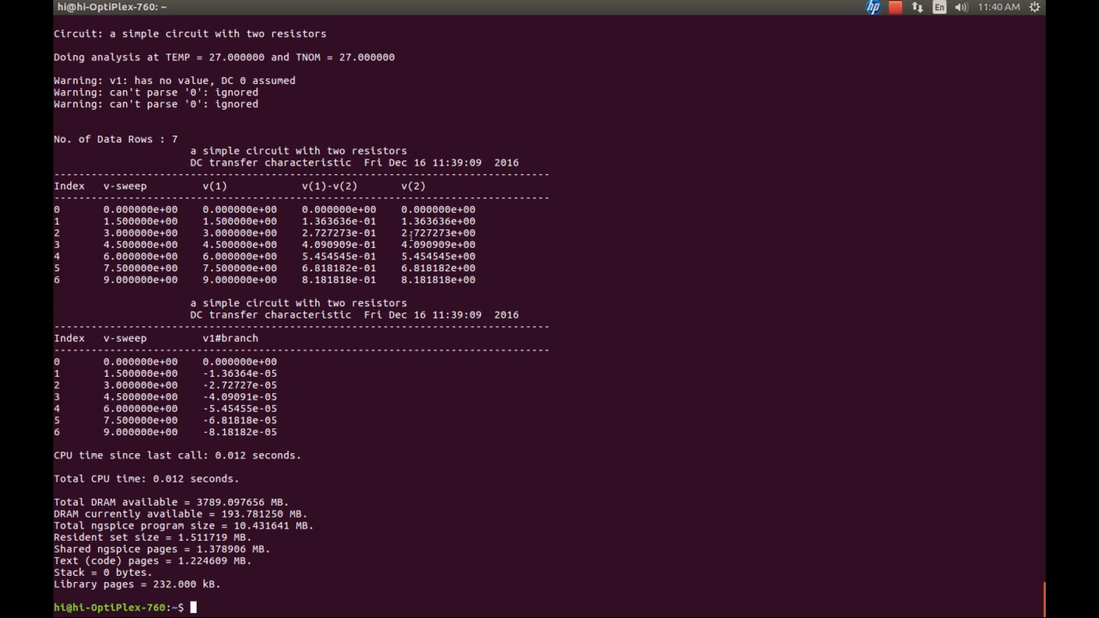
double_click(421, 234)
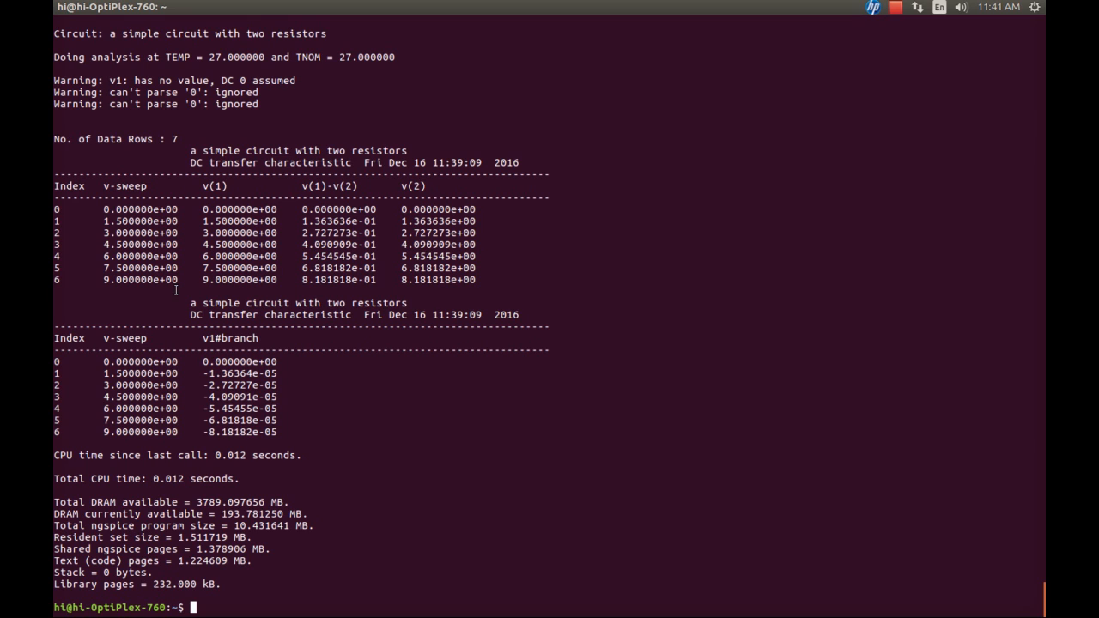
mouse_move(210, 373)
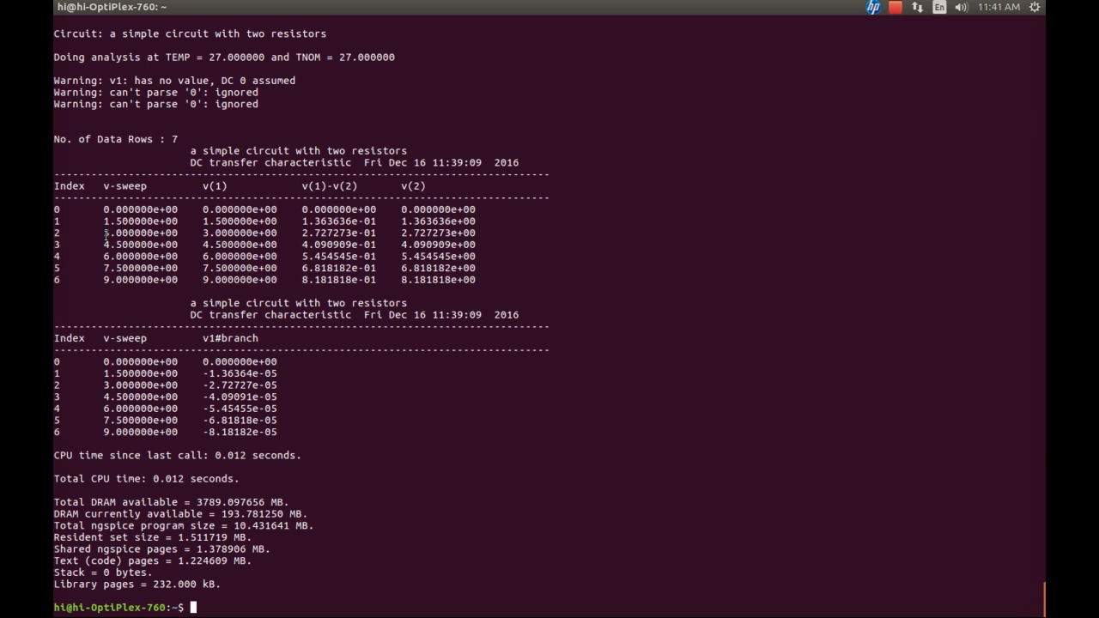
mouse_move(202, 385)
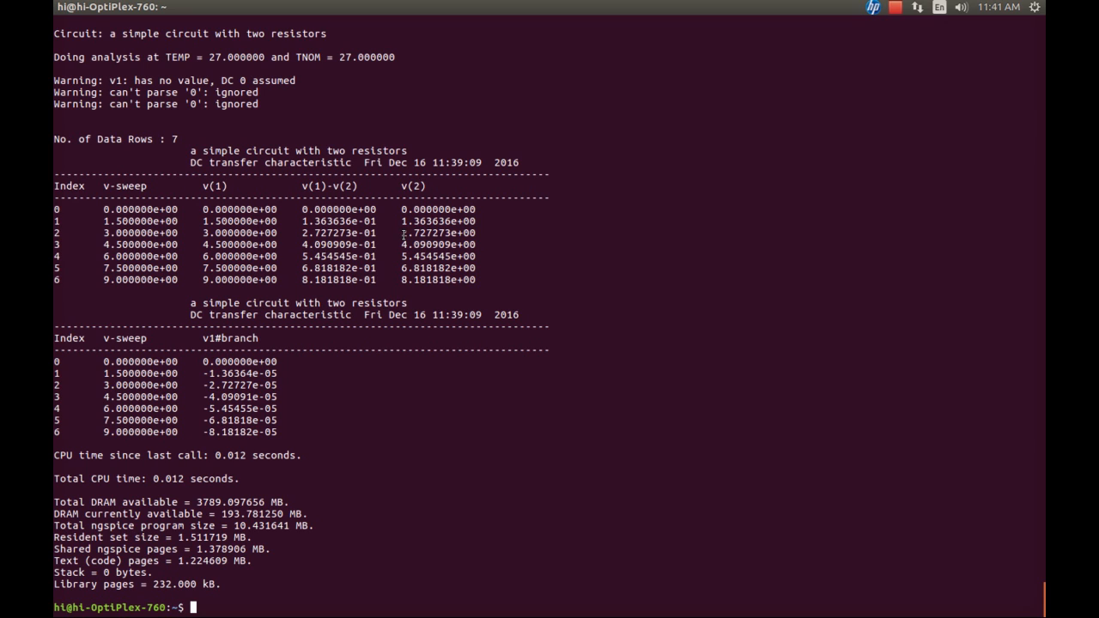
double_click(413, 233)
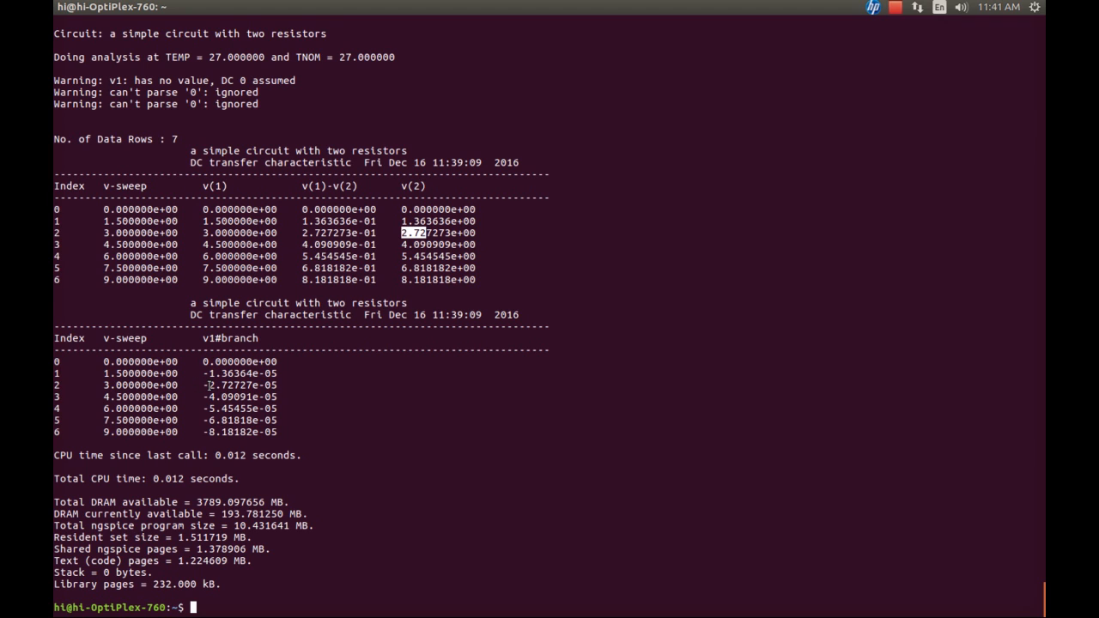
mouse_move(209, 384)
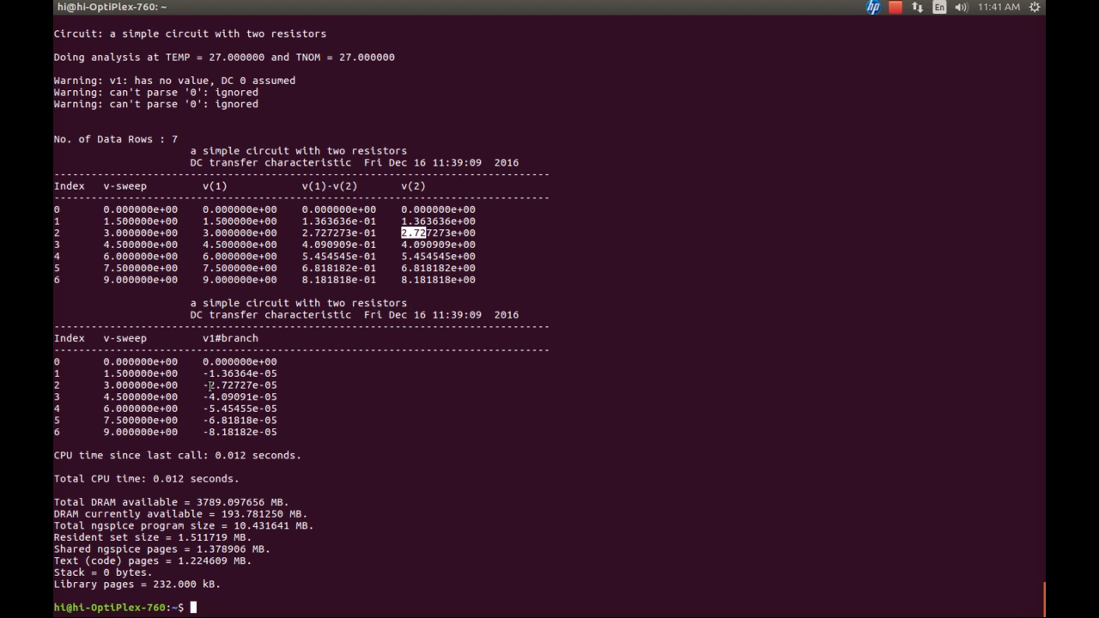
mouse_move(299, 387)
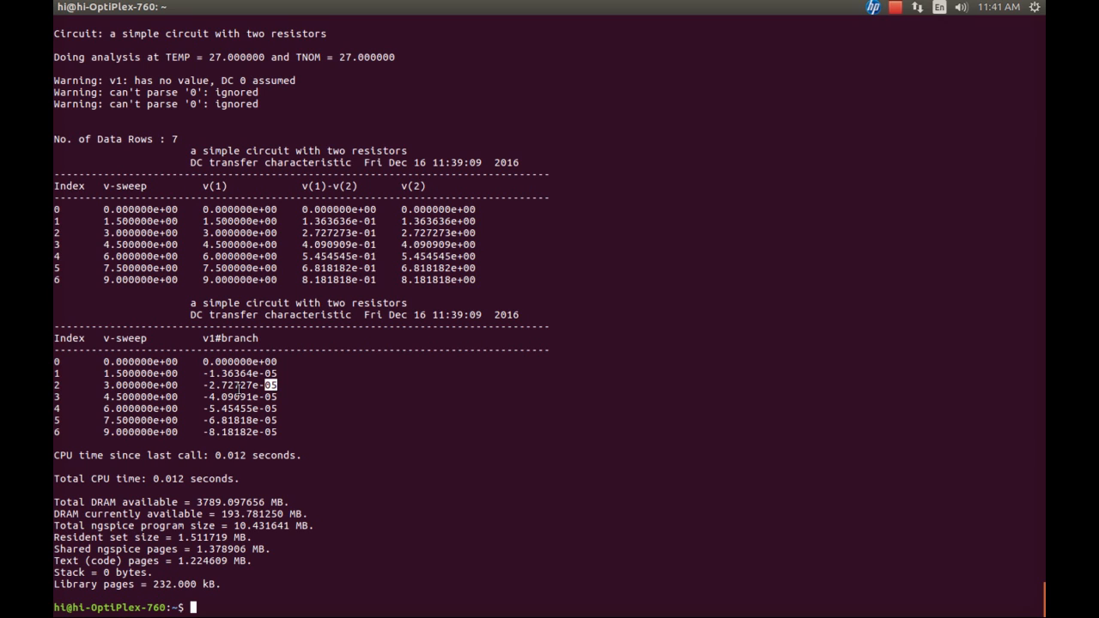
double_click(244, 385)
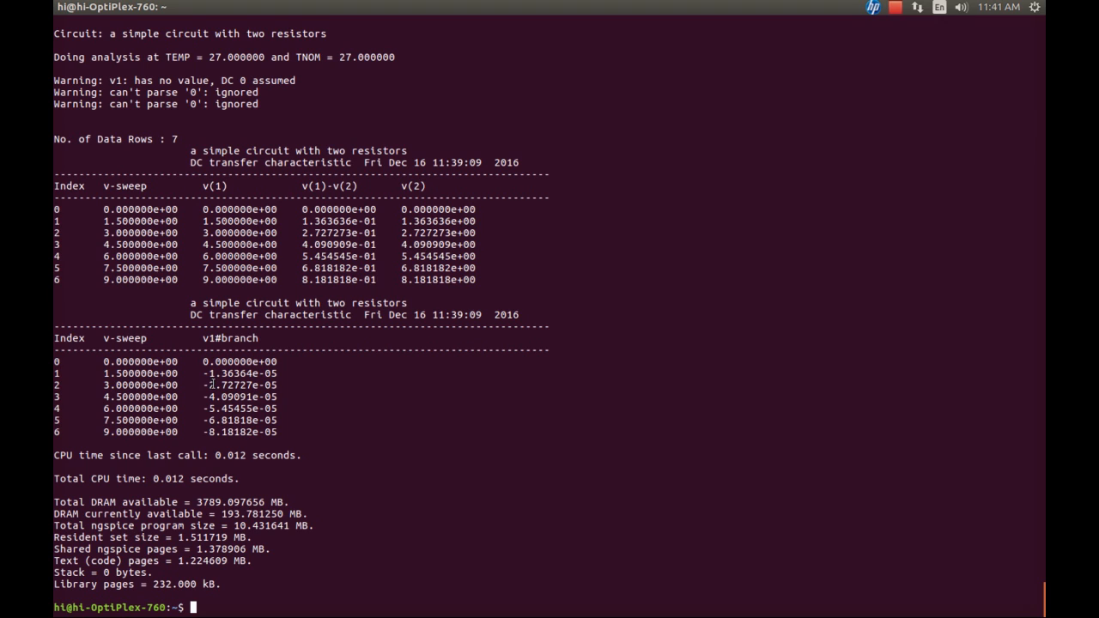
double_click(244, 385)
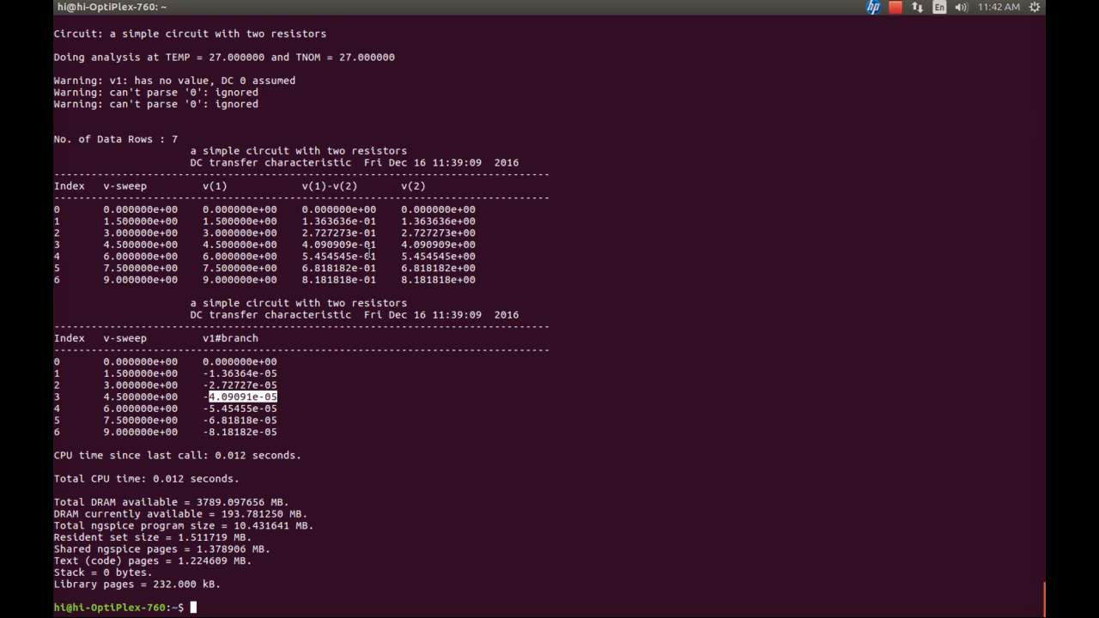
mouse_move(457, 518)
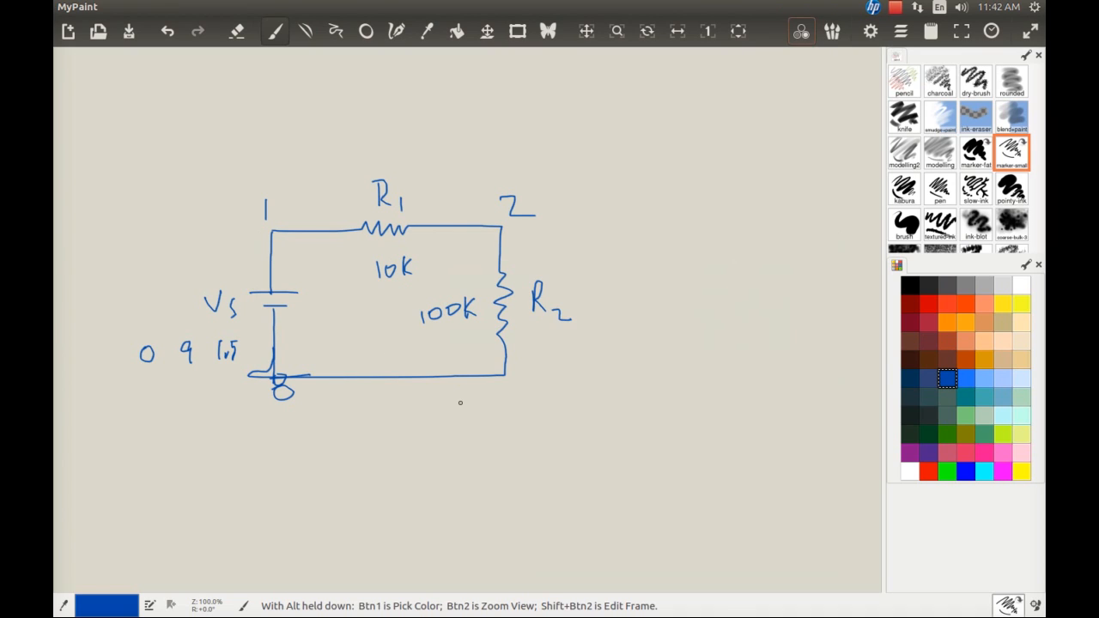
mouse_move(567, 408)
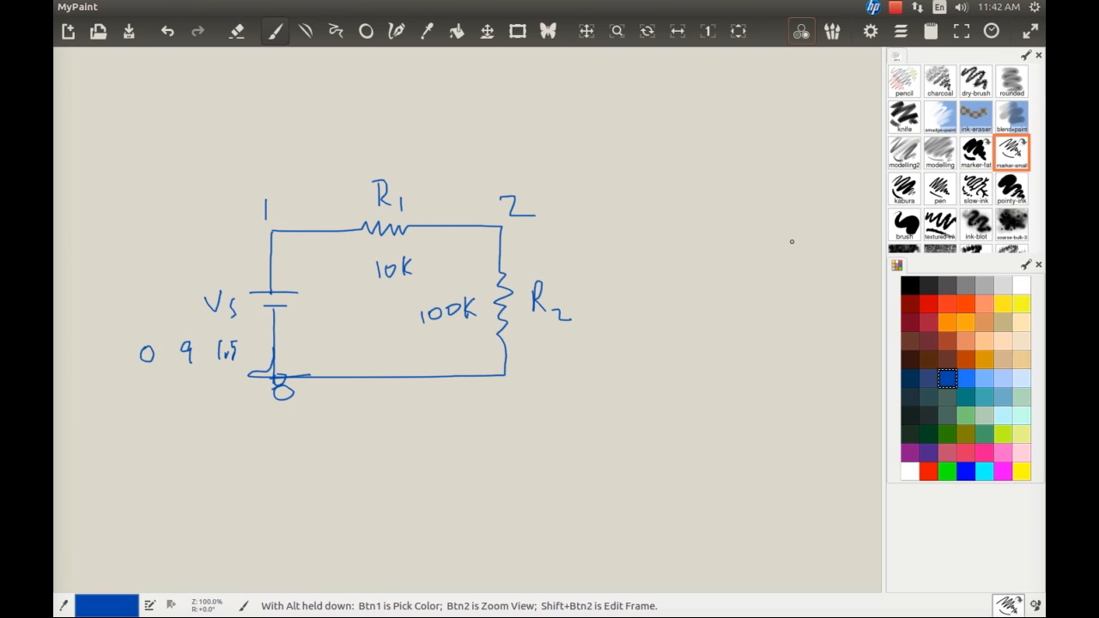
mouse_move(893, 291)
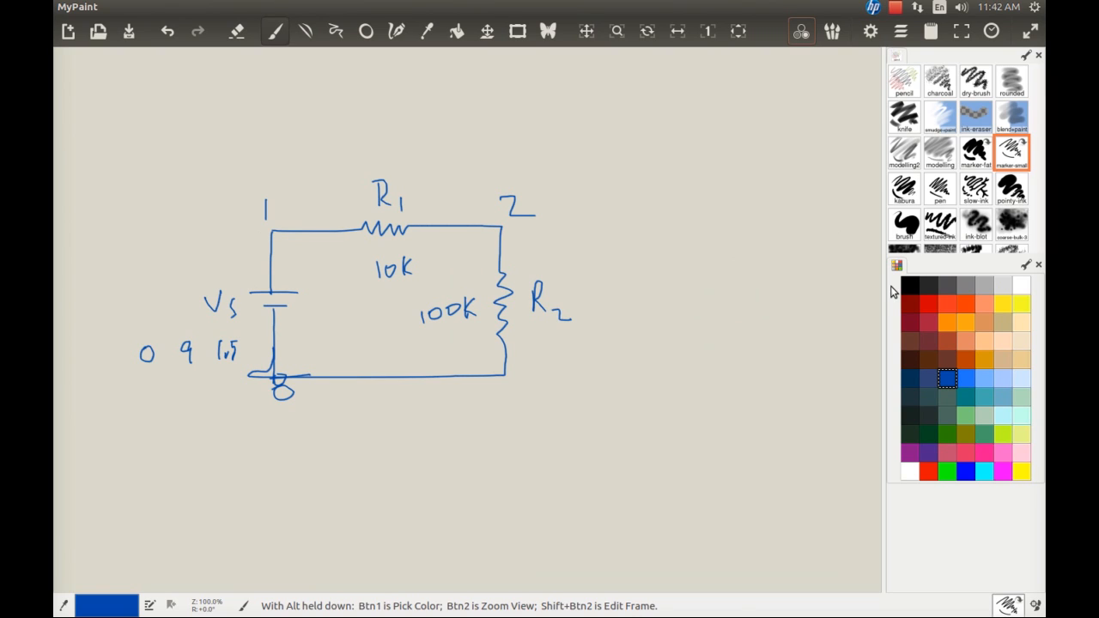